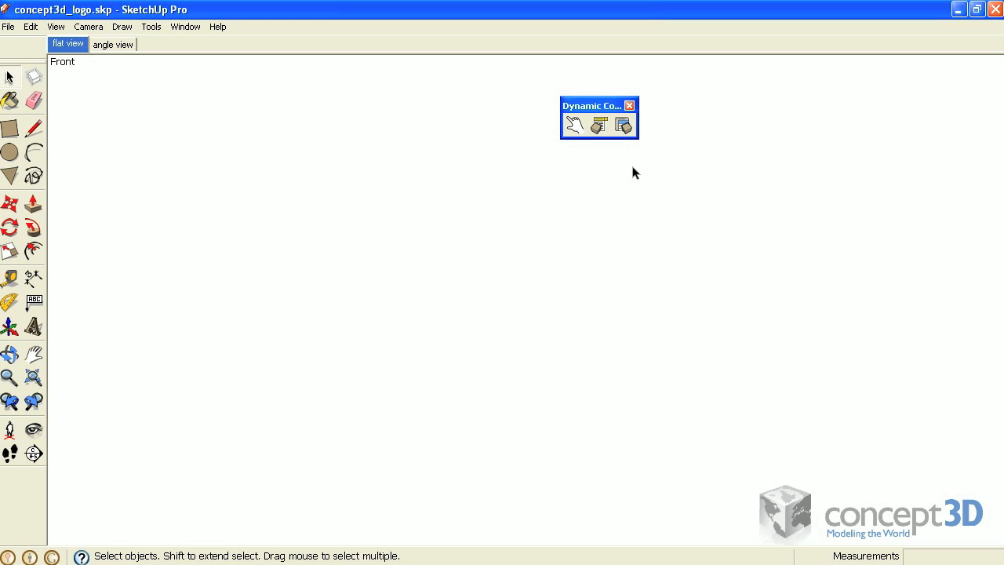
mouse_move(574, 125)
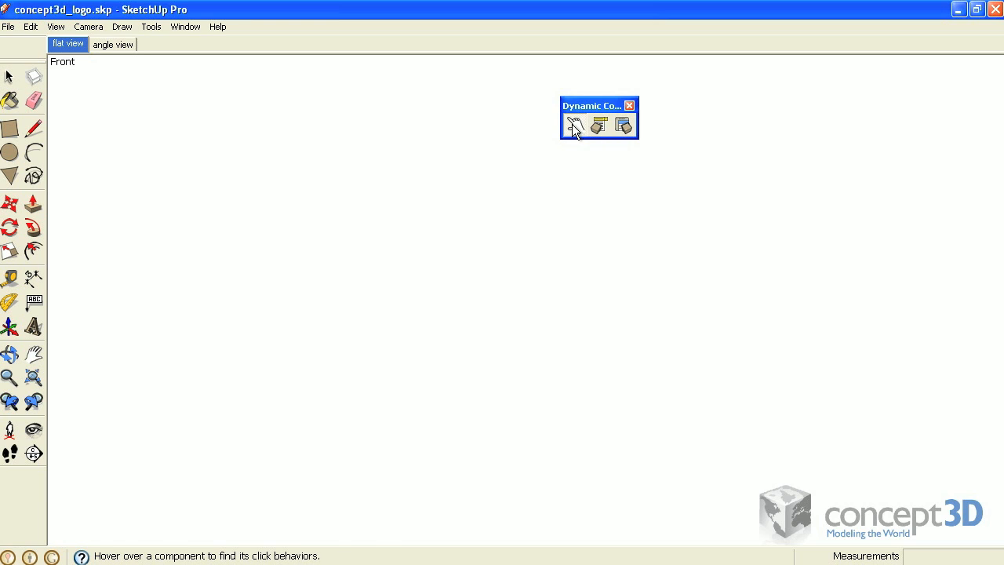
mouse_move(518, 290)
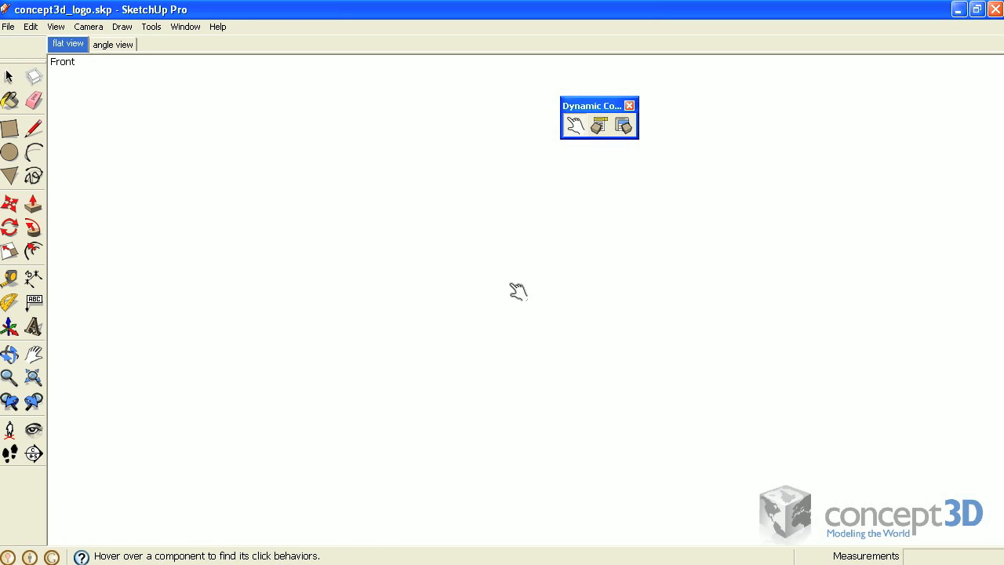
mouse_move(516, 301)
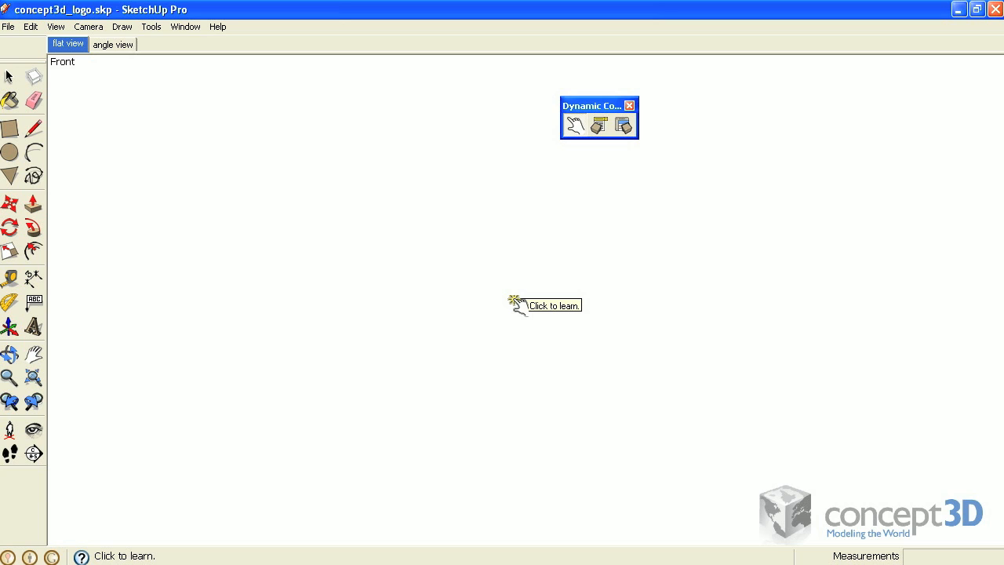
Display the globe-textured cube component in the empty Front view
click(543, 305)
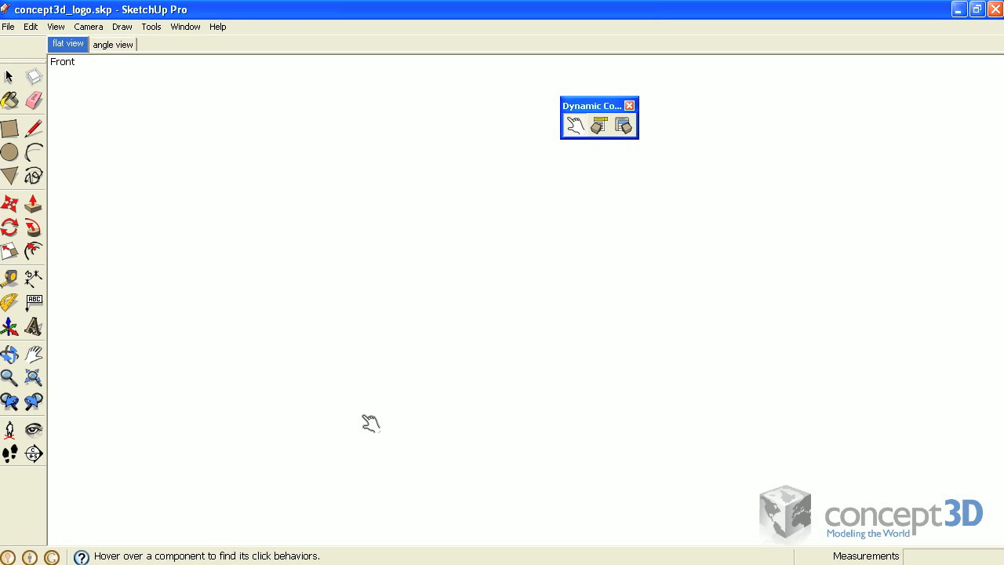
mouse_move(534, 314)
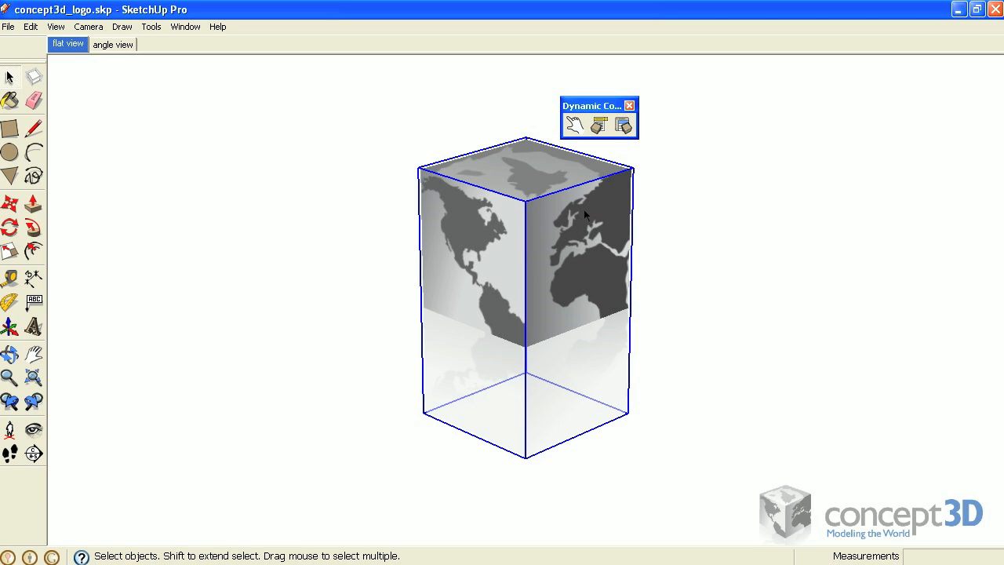
Show the cube's Component Attributes, revealing its onClick animation and face rotation values
click(623, 126)
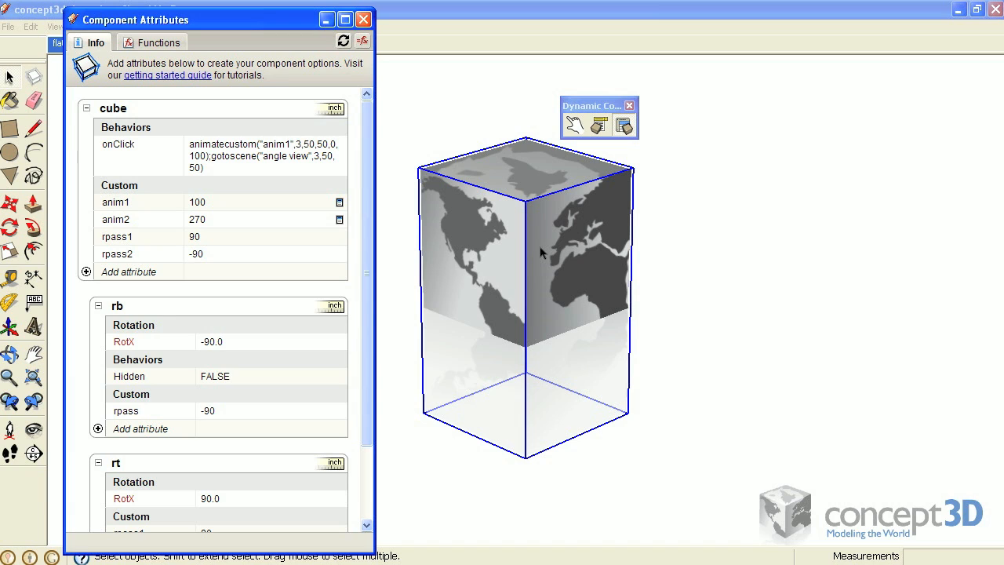
mouse_move(802, 334)
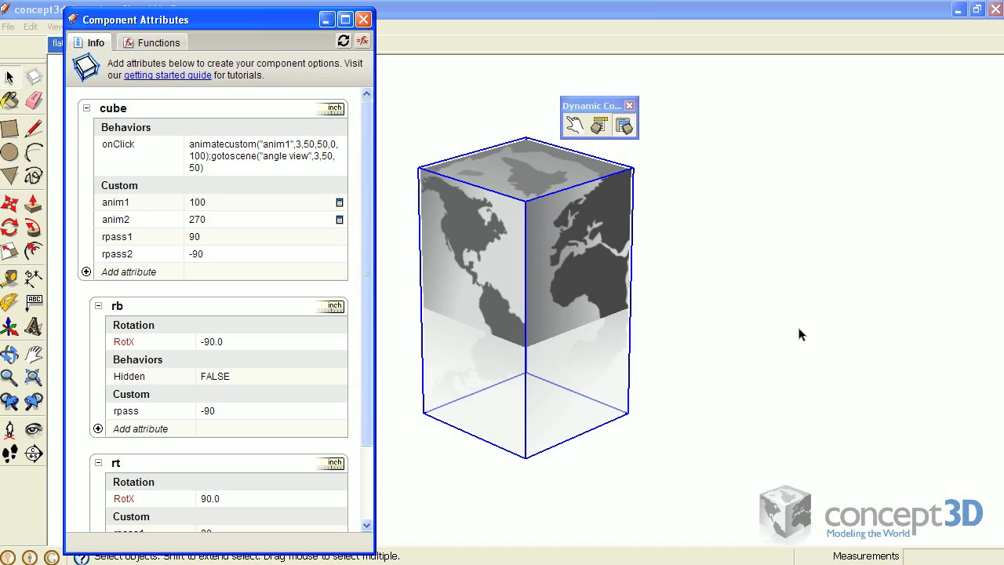
mouse_move(872, 463)
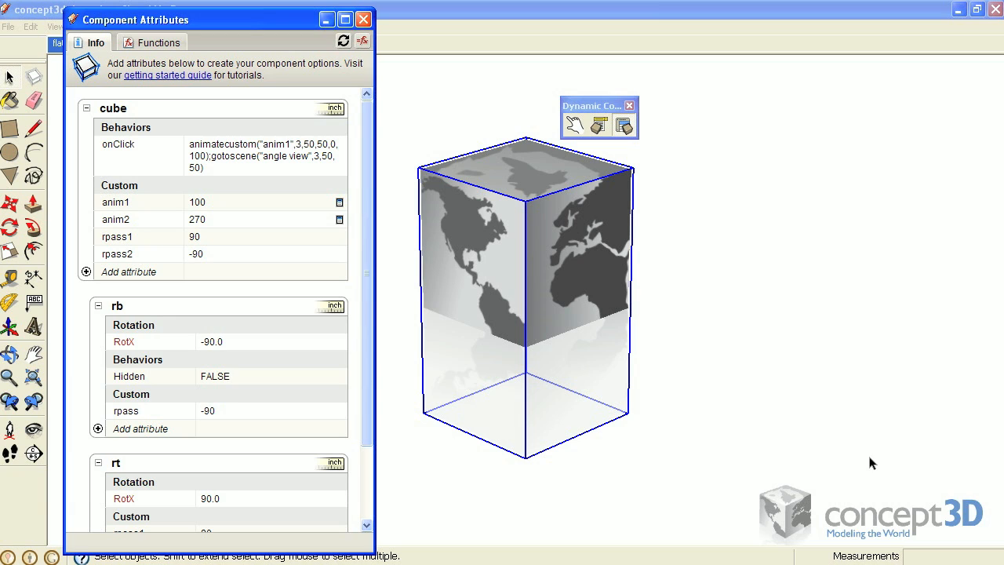
mouse_move(545, 293)
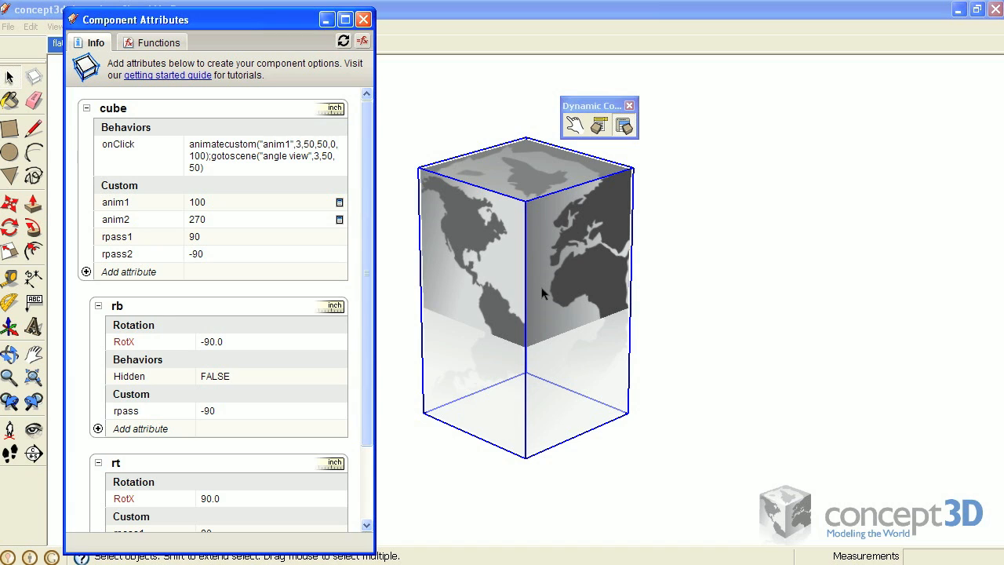
mouse_move(238, 33)
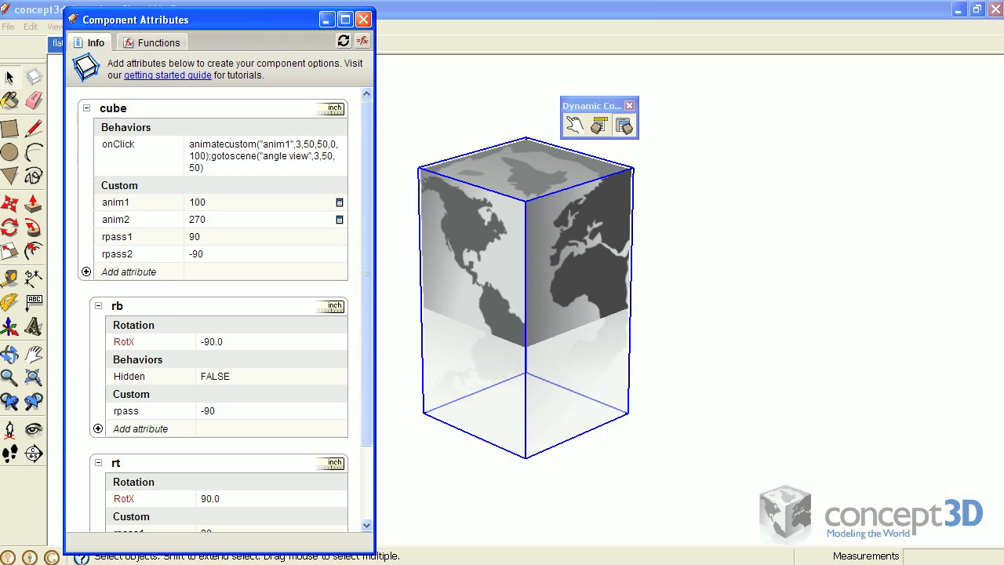
mouse_move(332, 208)
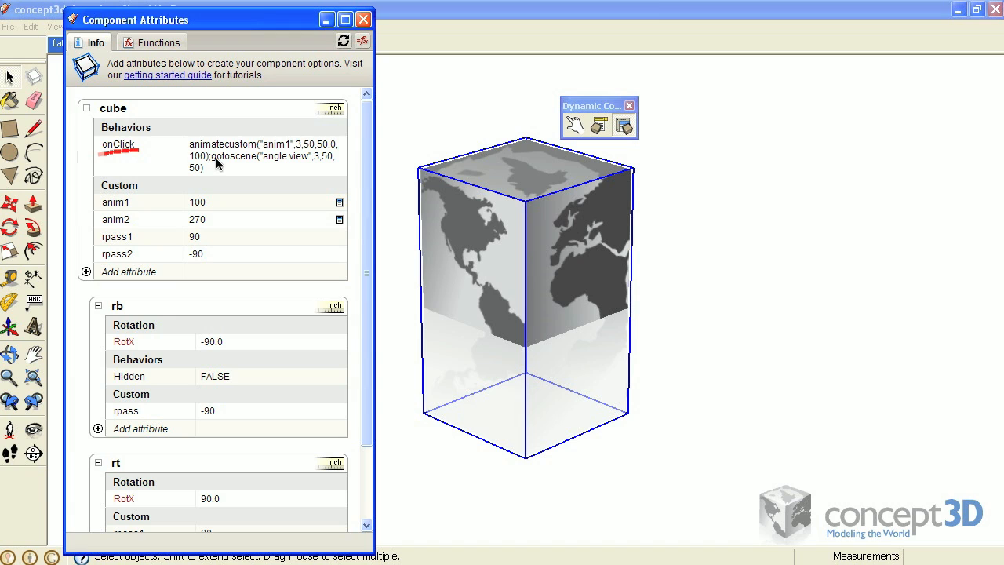
drag(212, 165, 254, 160)
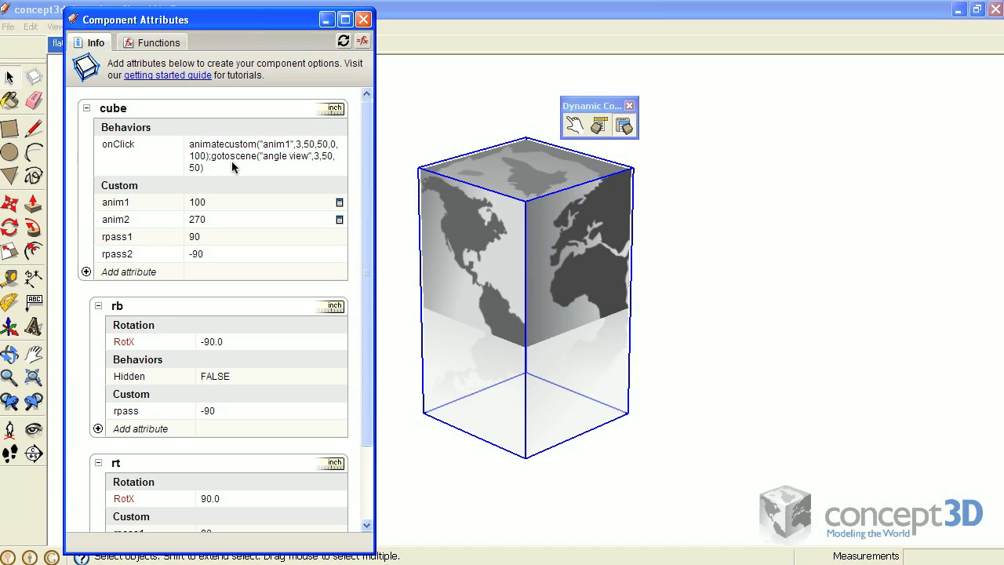
mouse_move(284, 171)
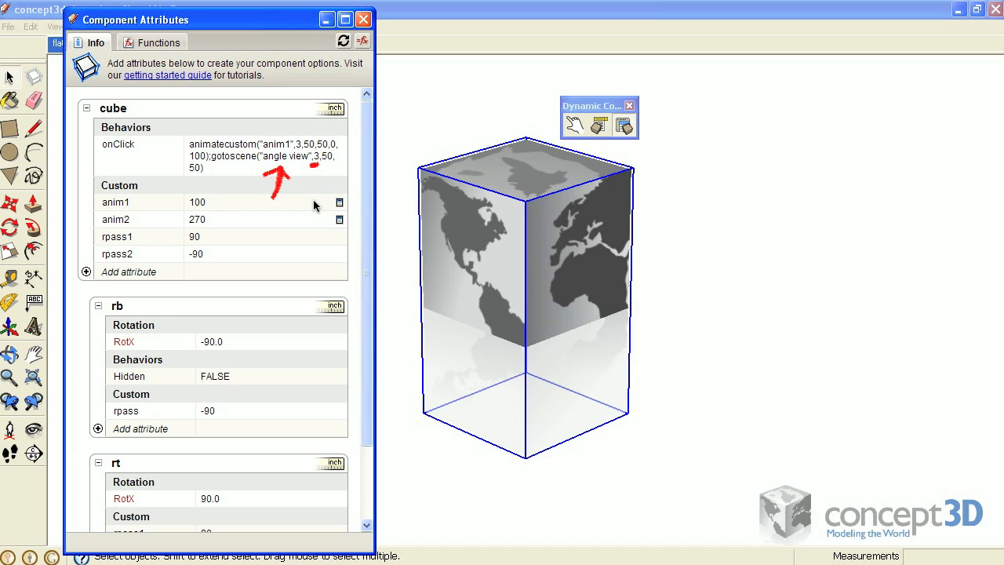
mouse_move(232, 182)
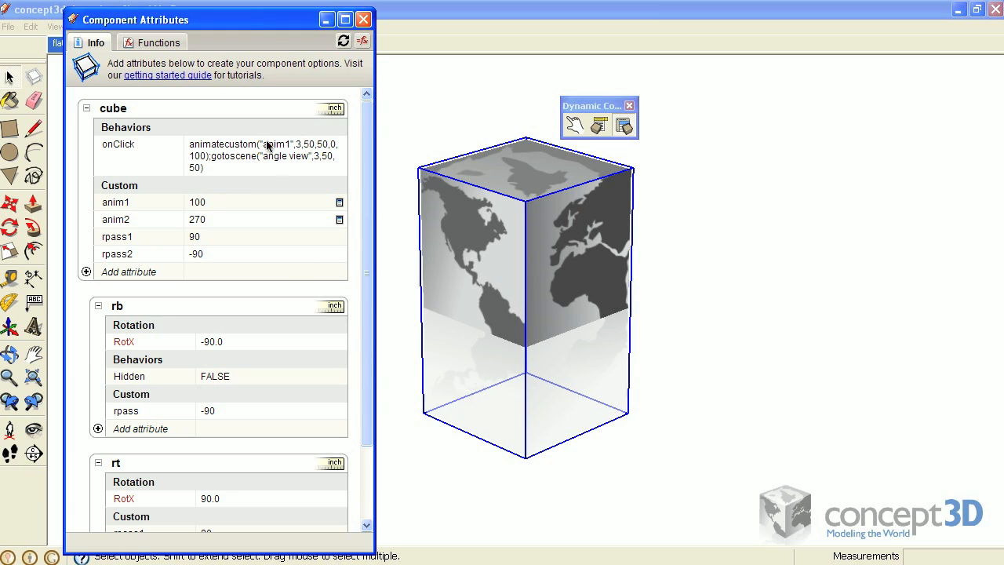
mouse_move(264, 155)
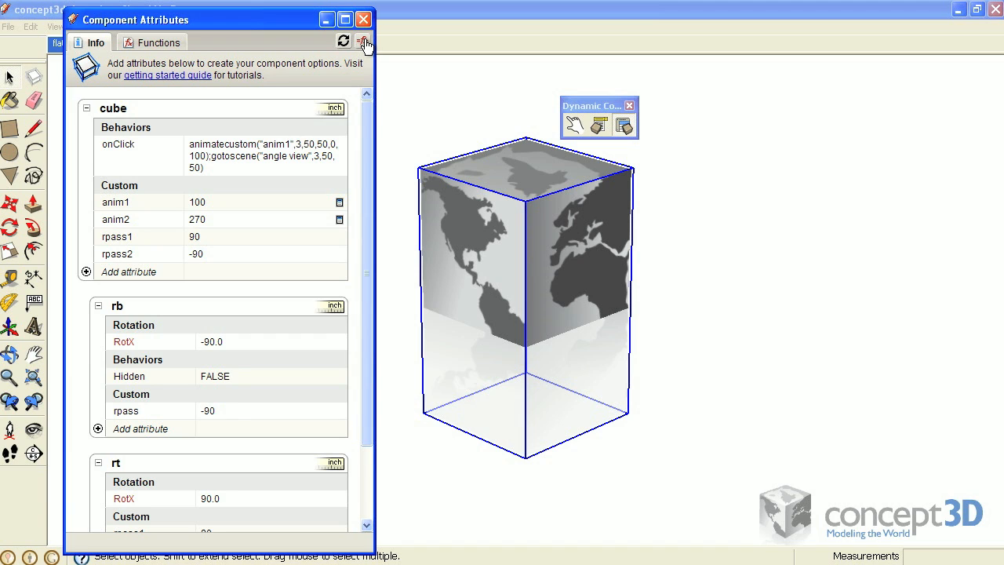
Switch the attributes to formula view, exposing anim2 = 270*(anim1/100) and the smallest(90,anim2) rotations
click(364, 41)
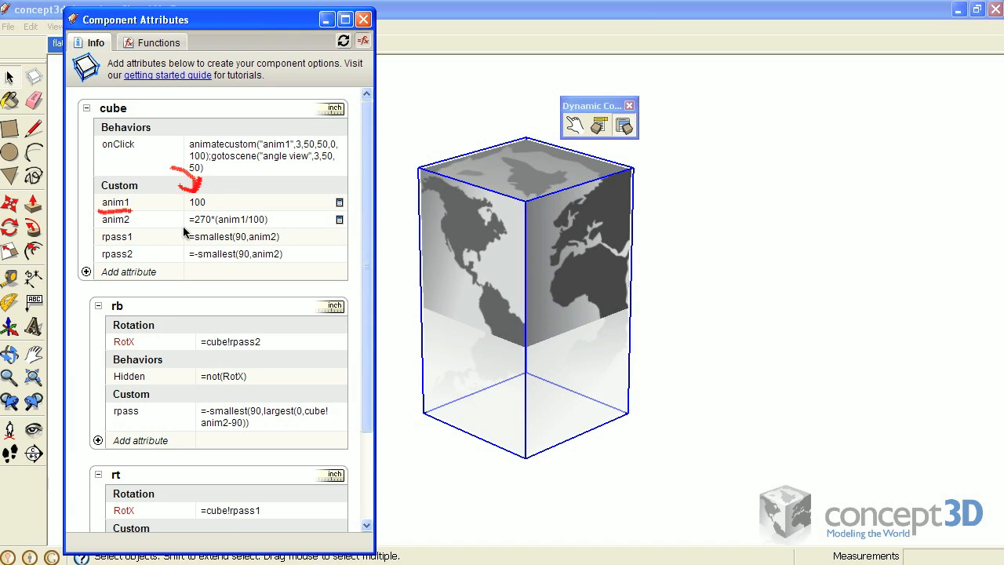
mouse_move(232, 235)
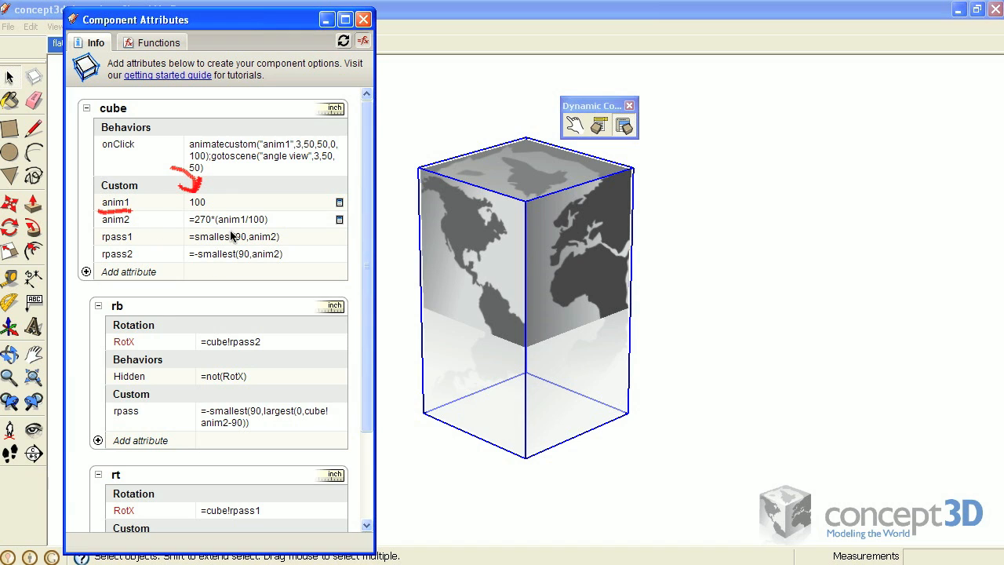
mouse_move(223, 229)
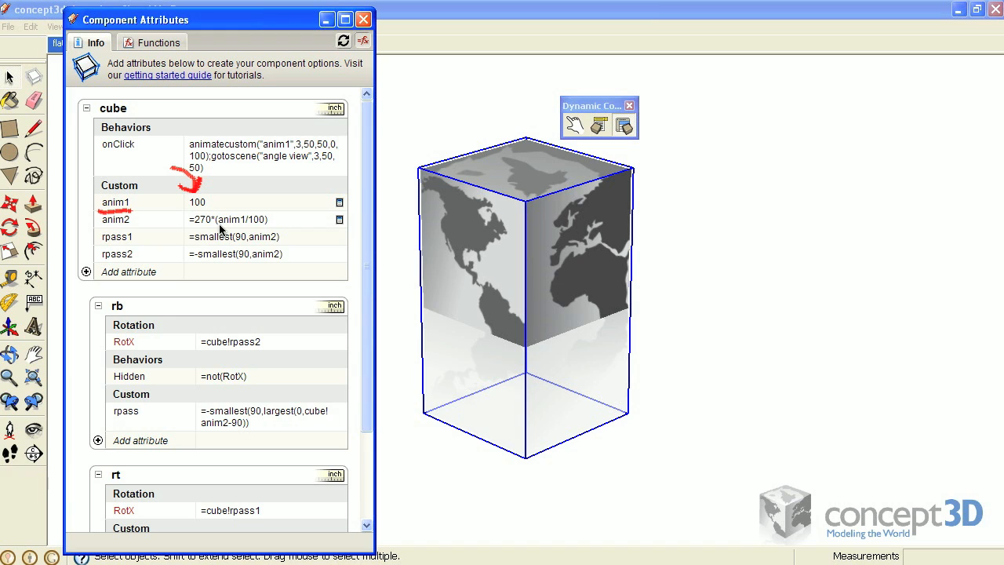
double_click(227, 219)
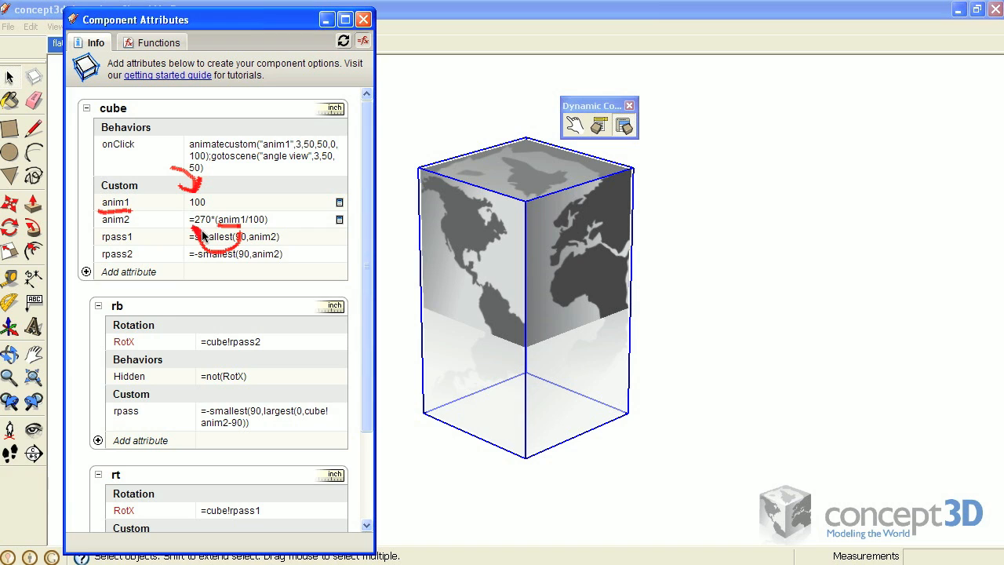
mouse_move(220, 193)
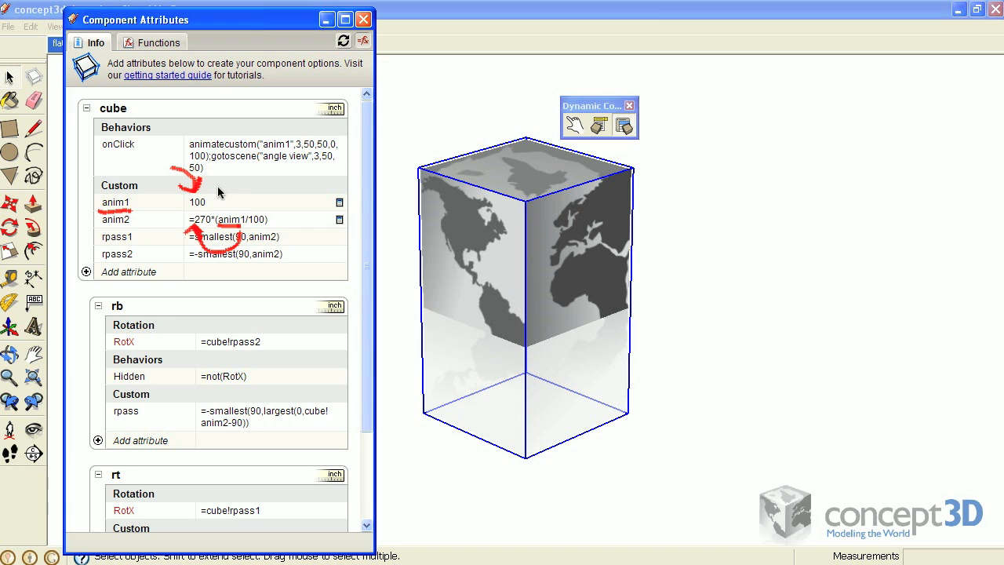
mouse_move(100, 229)
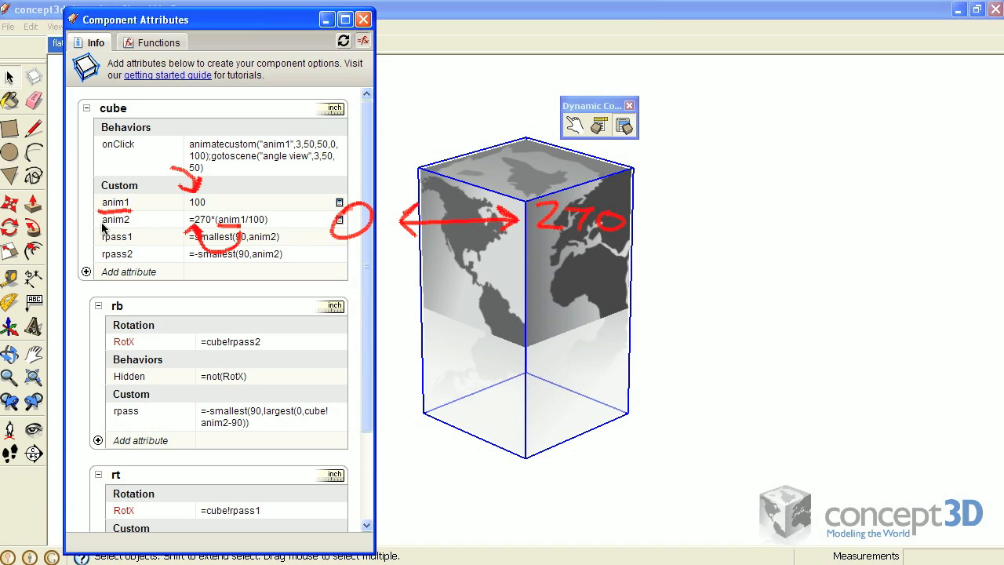
mouse_move(102, 229)
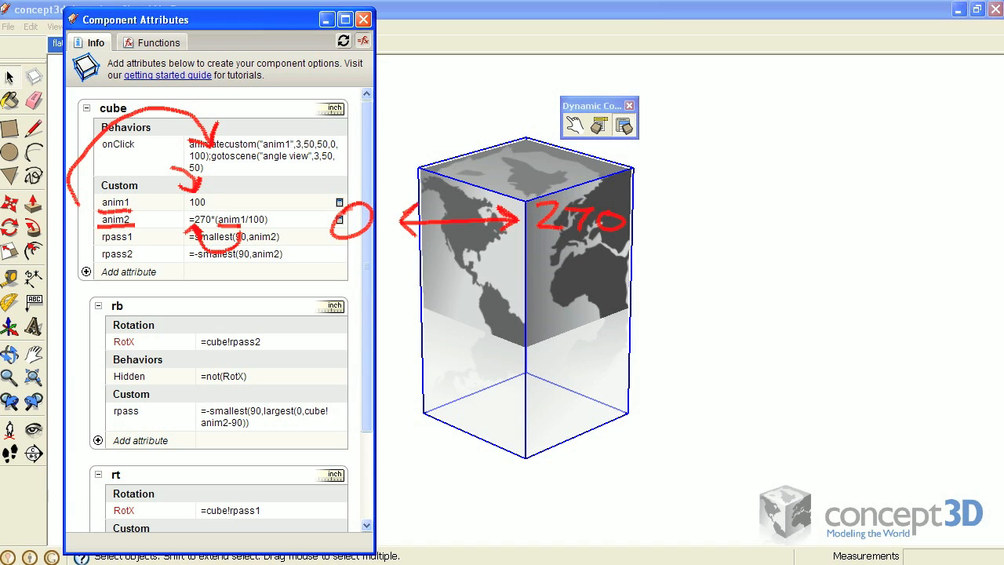
mouse_move(226, 201)
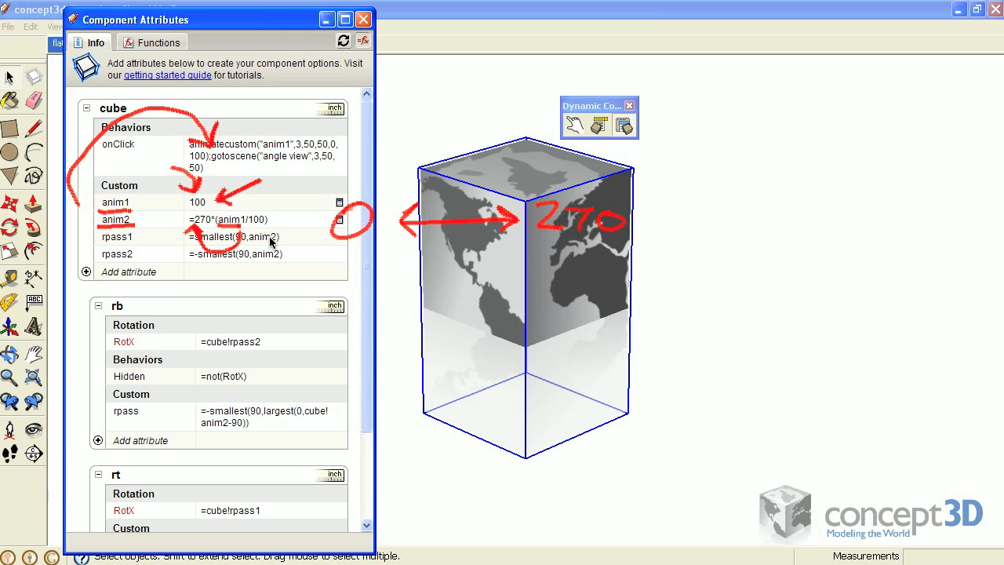
mouse_move(289, 196)
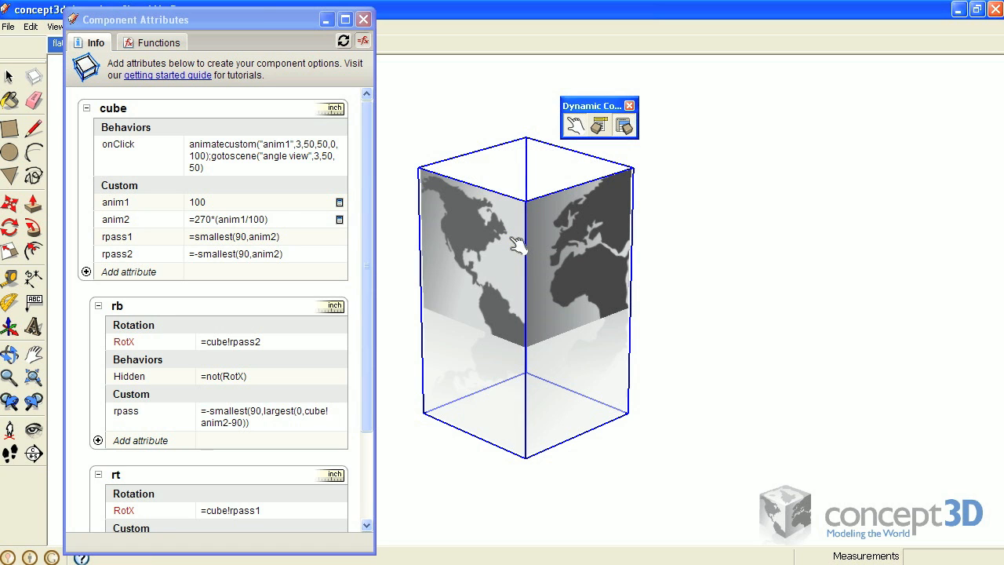
Play the cube's fold animation so three faces each rotate 90 degrees
click(517, 244)
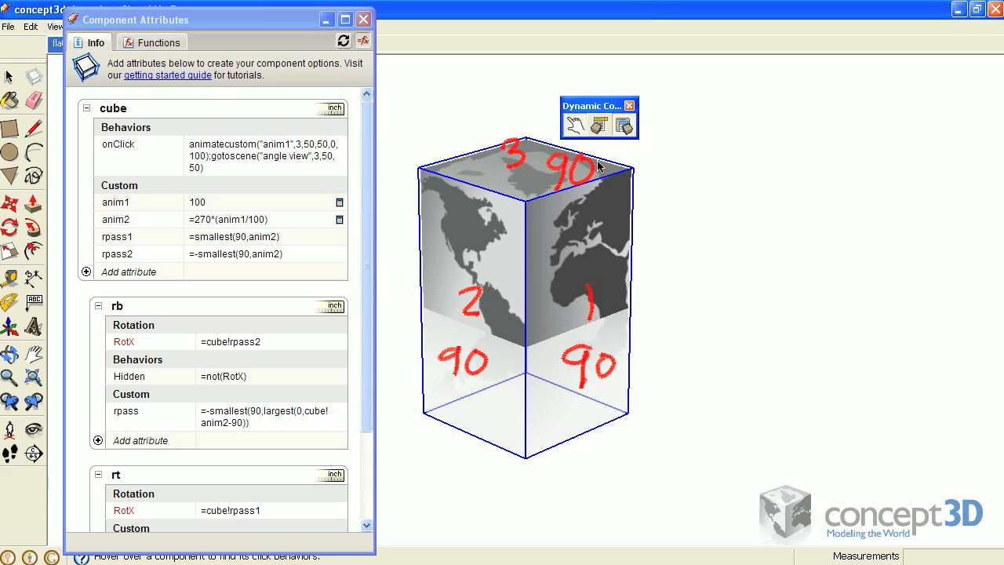
mouse_move(596, 165)
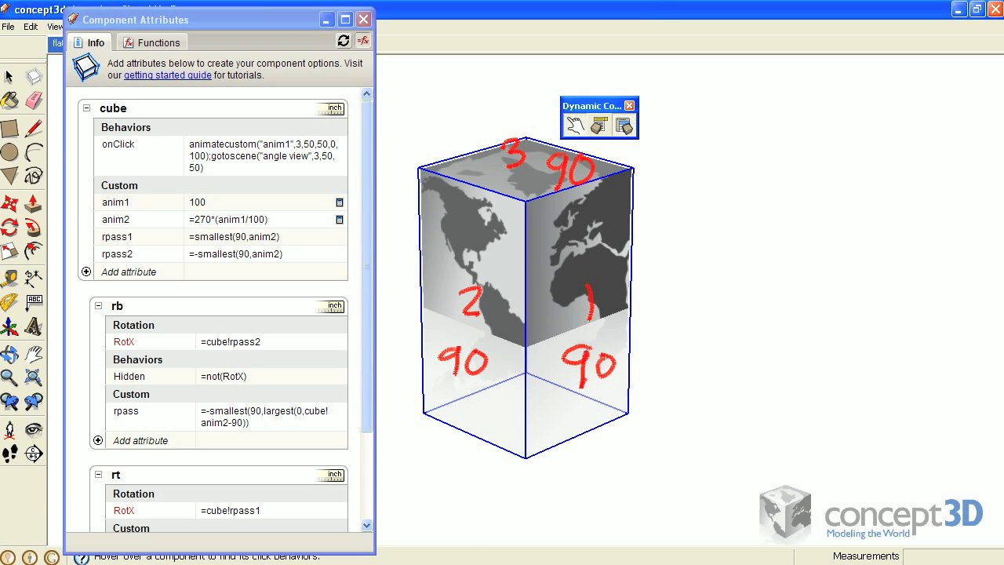
mouse_move(173, 233)
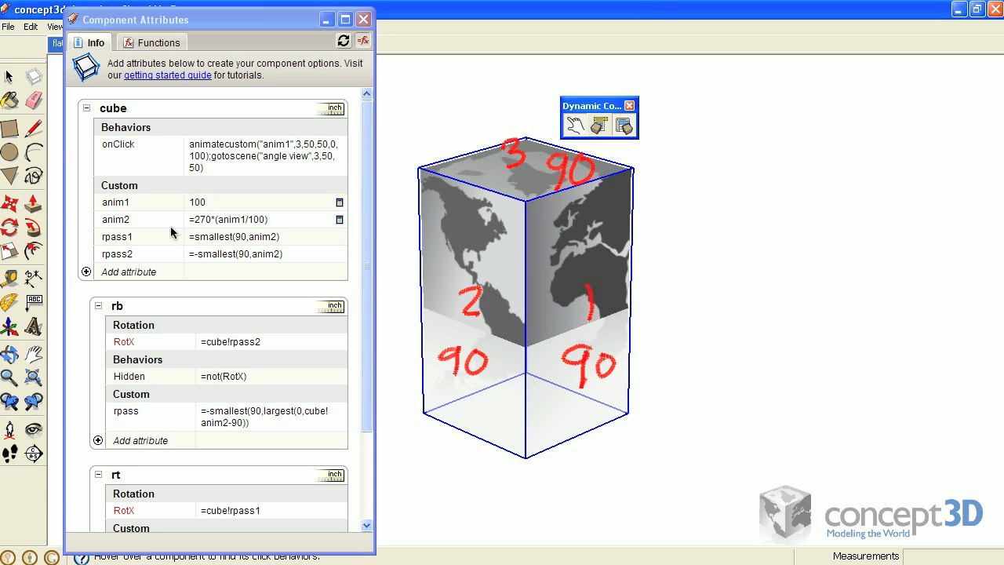
mouse_move(198, 232)
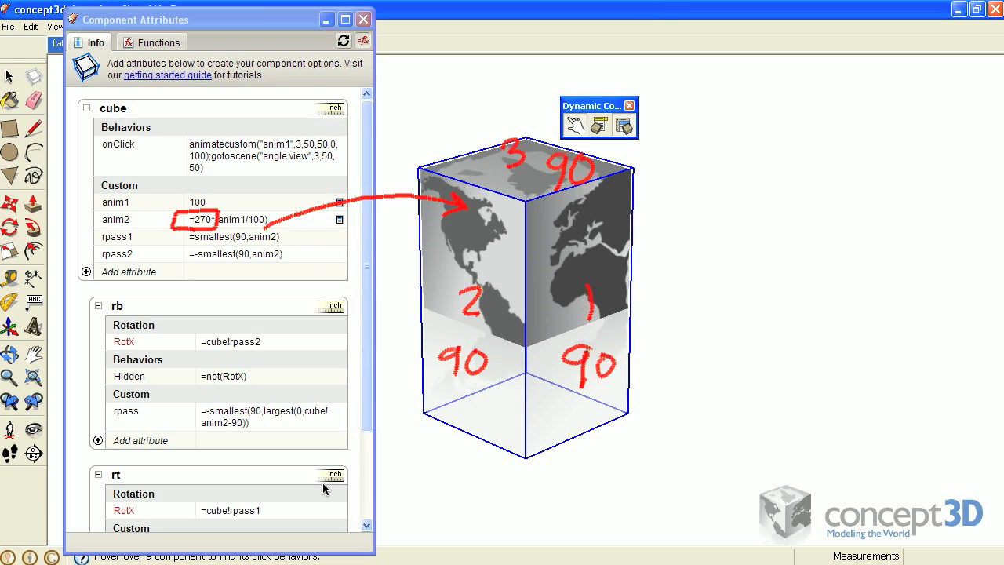
mouse_move(135, 204)
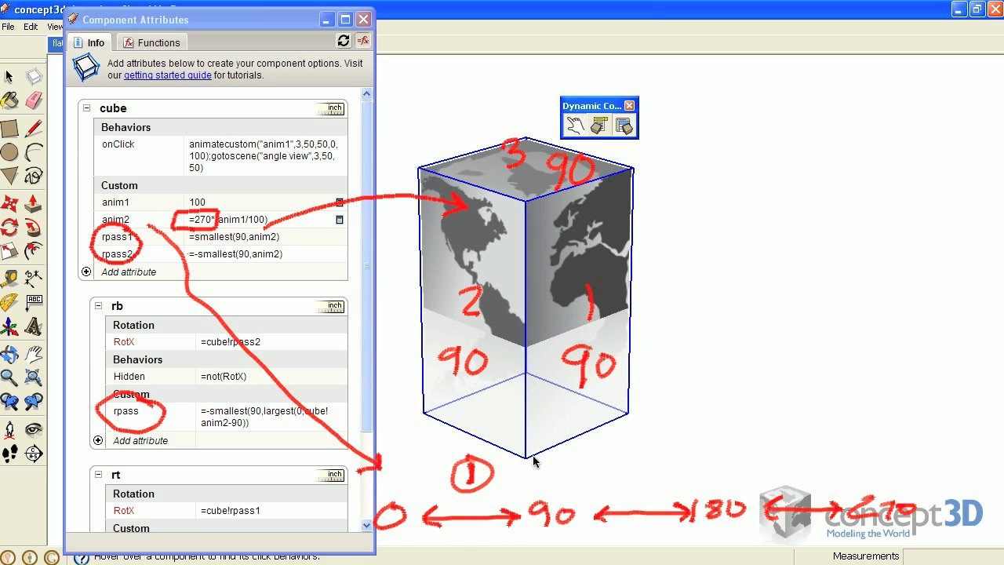
mouse_move(606, 461)
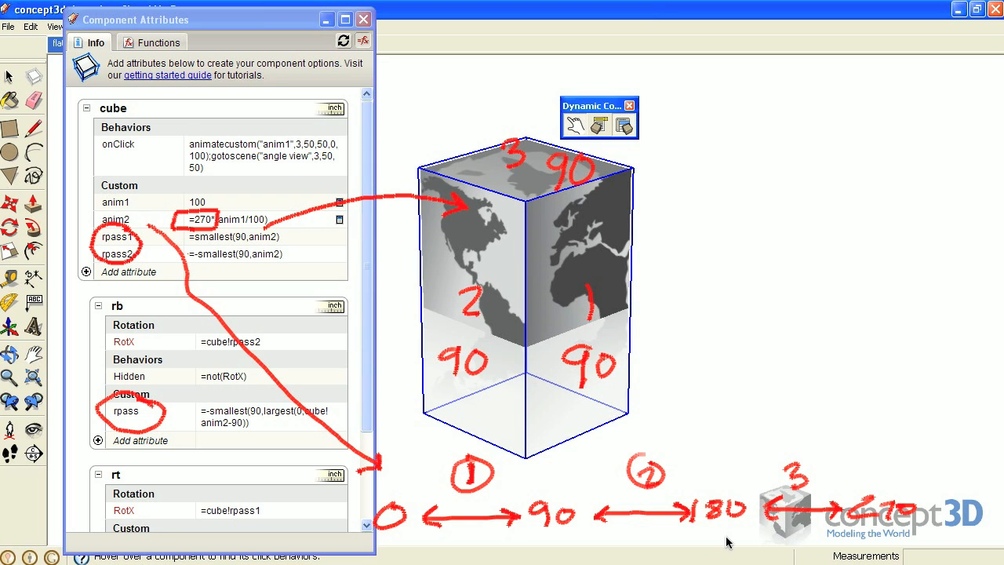
mouse_move(816, 499)
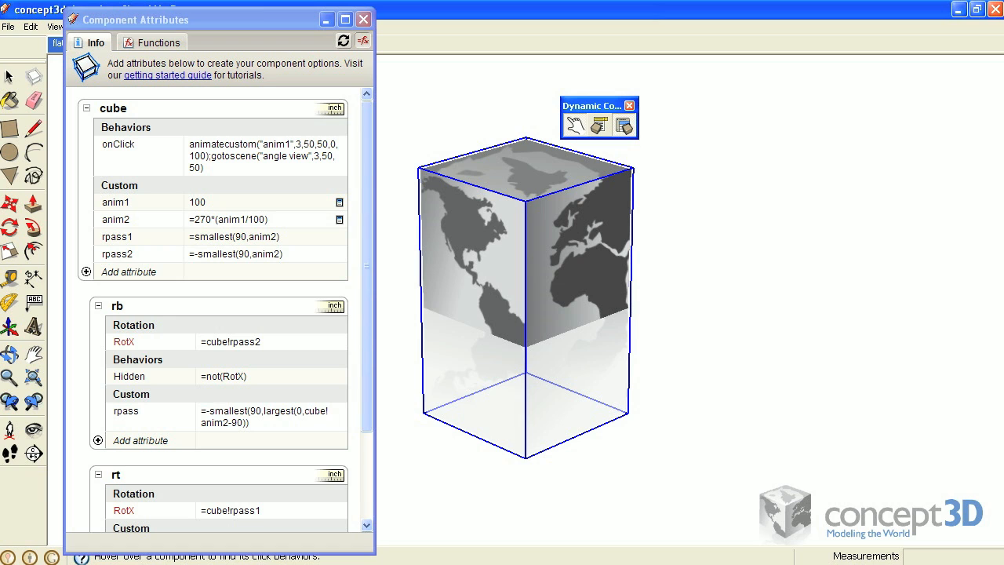
scroll(down, 3)
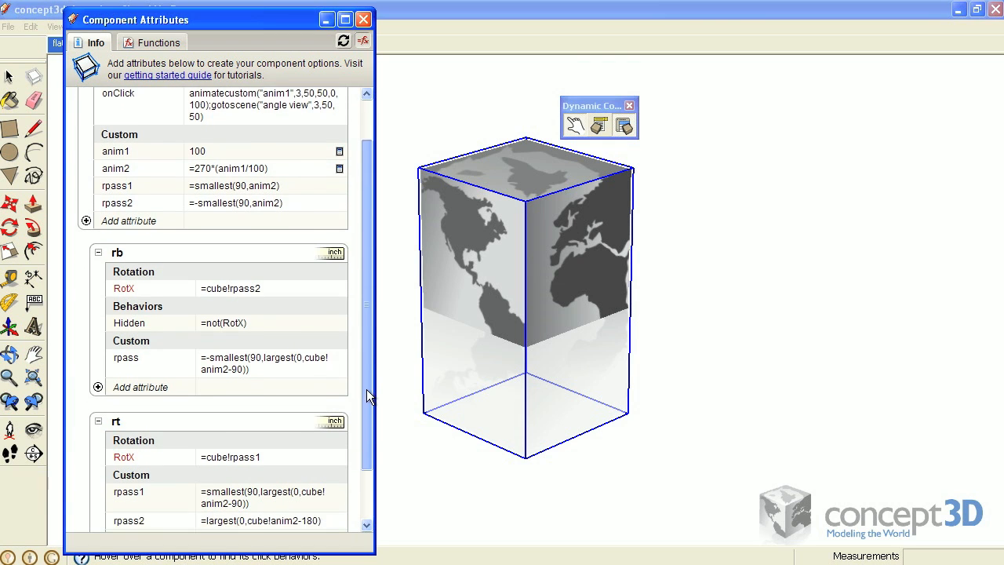
scroll(down, 3)
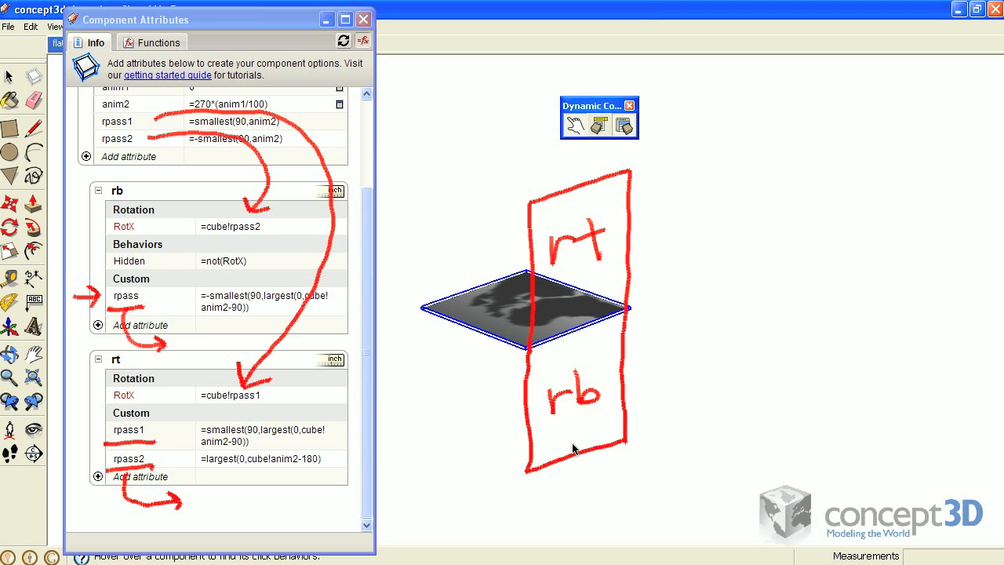
drag(573, 439, 471, 447)
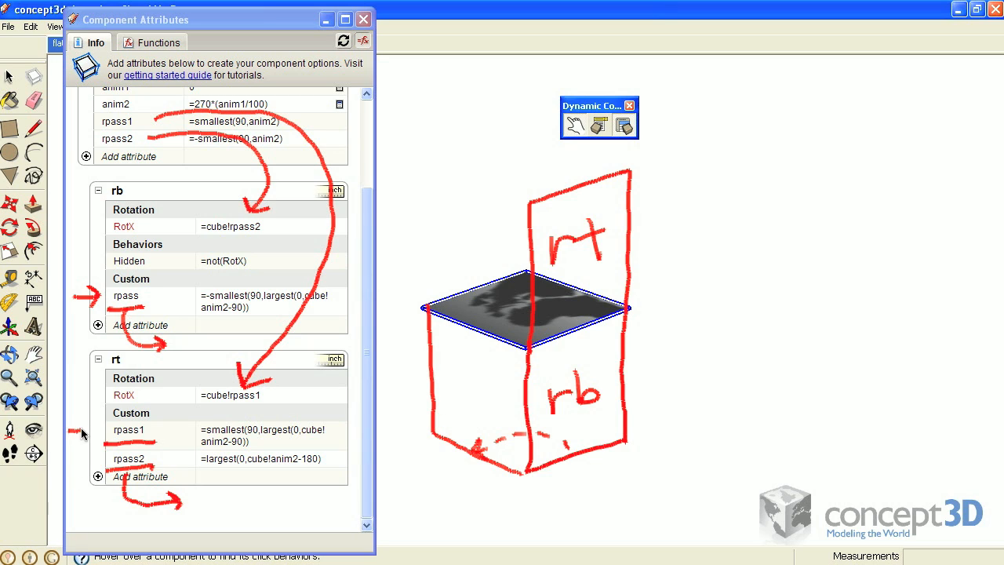
mouse_move(527, 204)
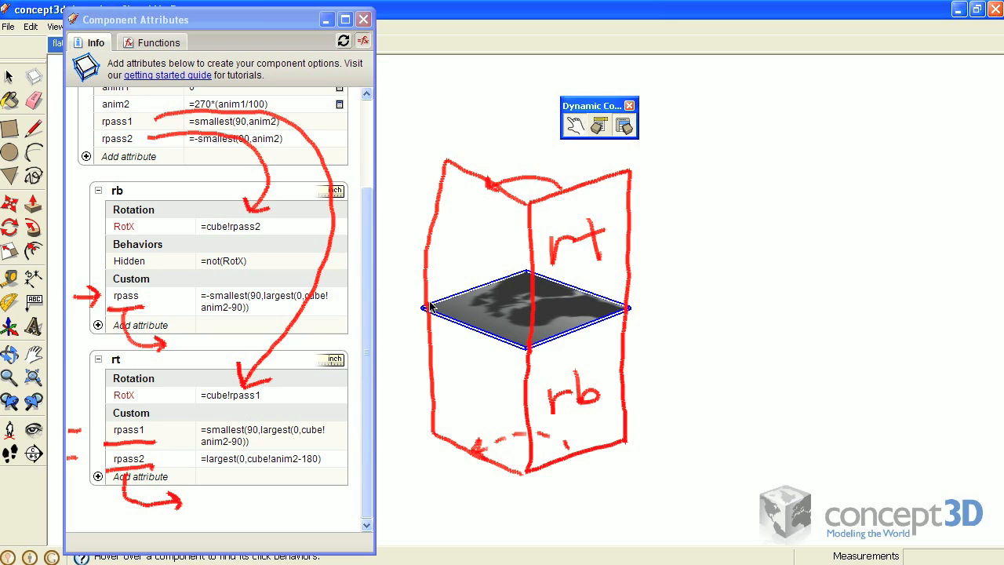
mouse_move(553, 210)
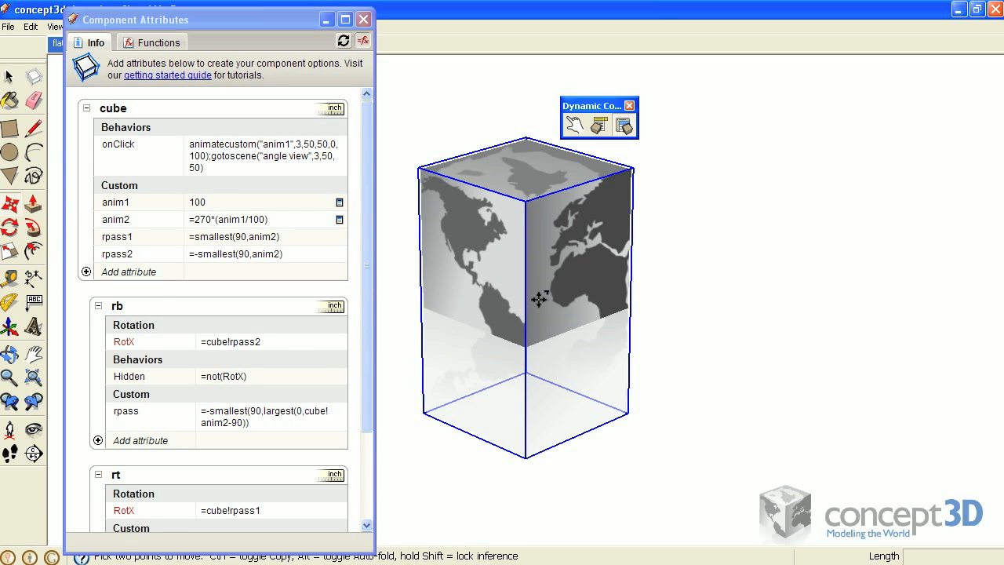
Copy the globe cube to the right, make the copy unique and explode it into separate panels
drag(538, 299, 835, 298)
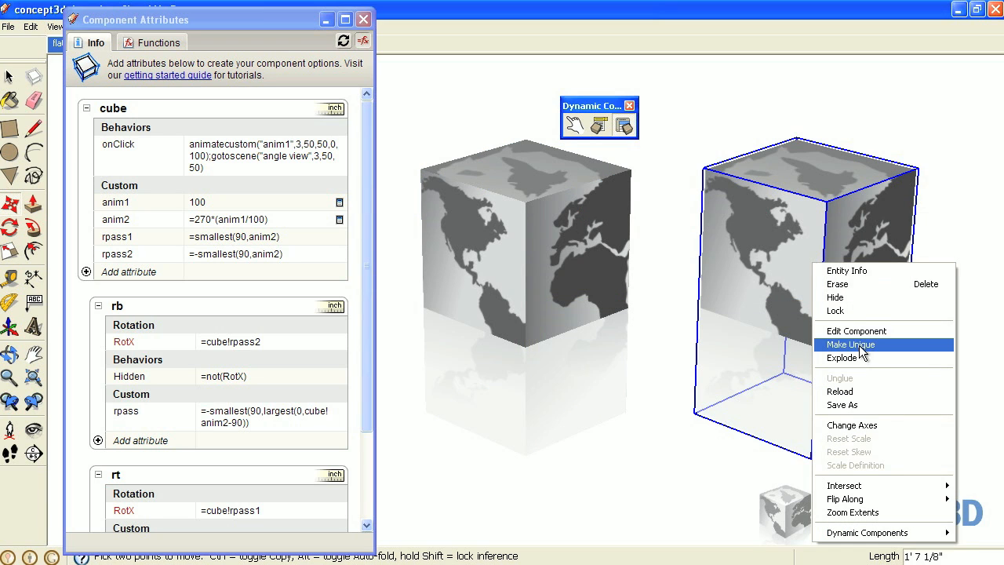
click(850, 346)
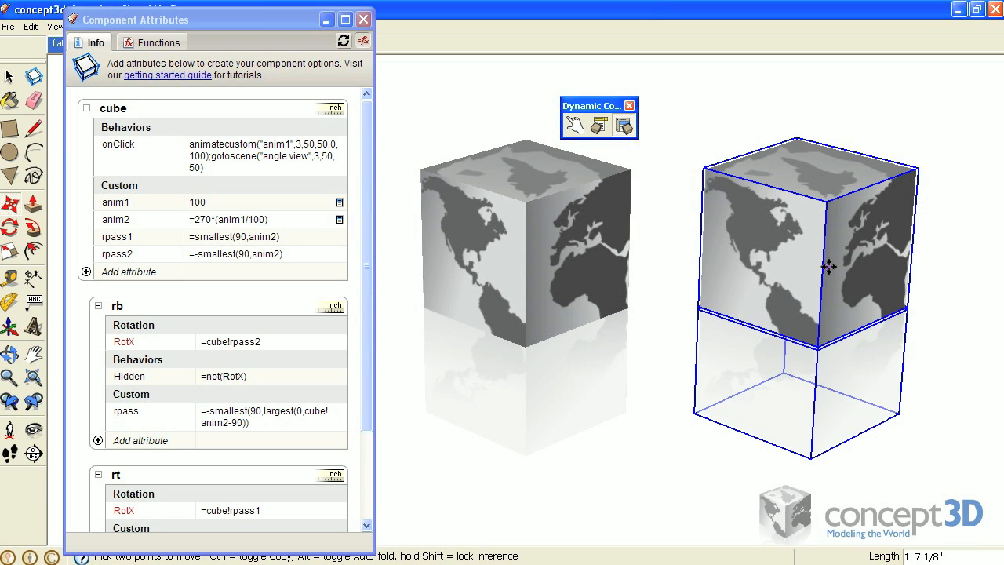
right_click(829, 267)
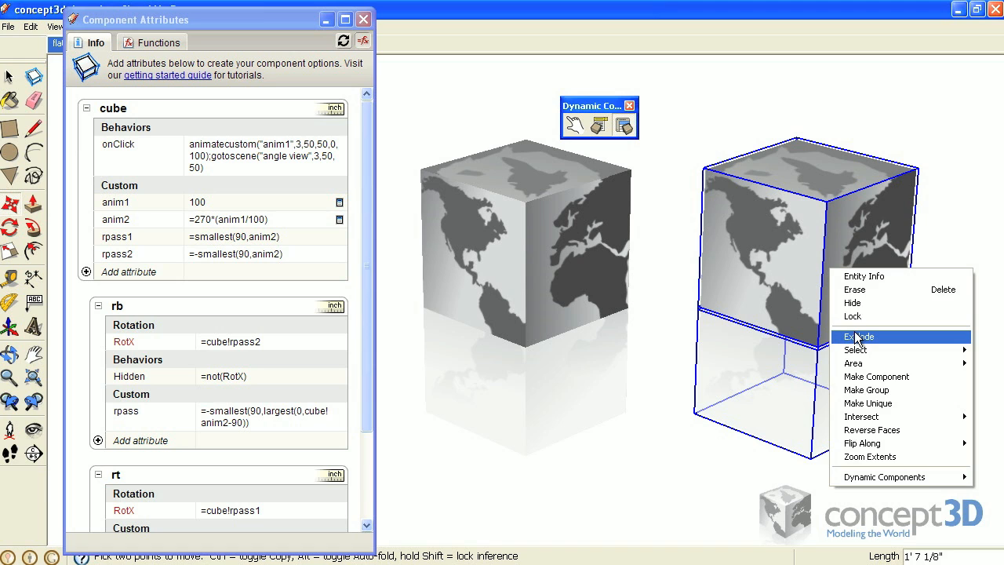
click(859, 336)
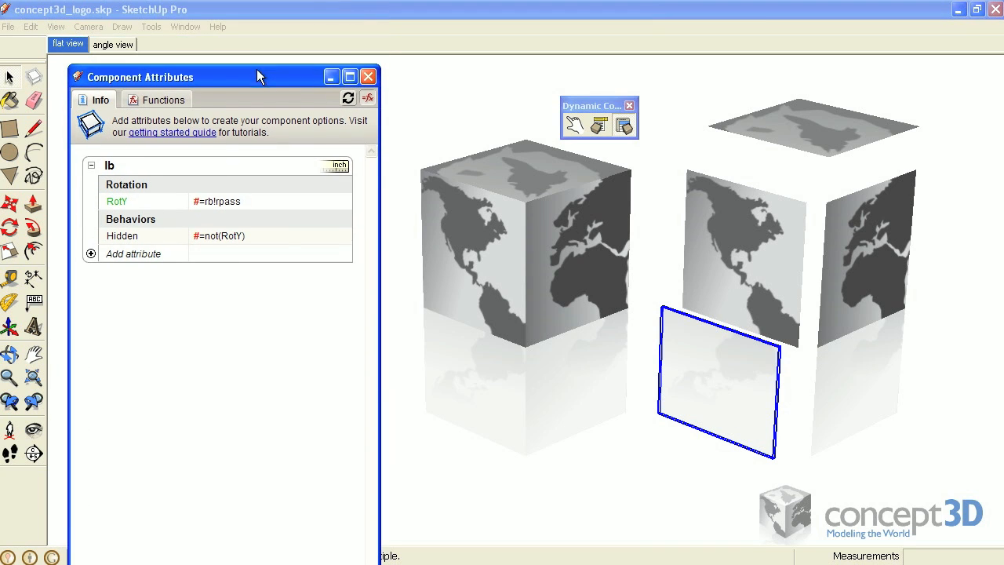
Enable Show component axes in Model Info so axes appear on the exploded panels
click(185, 26)
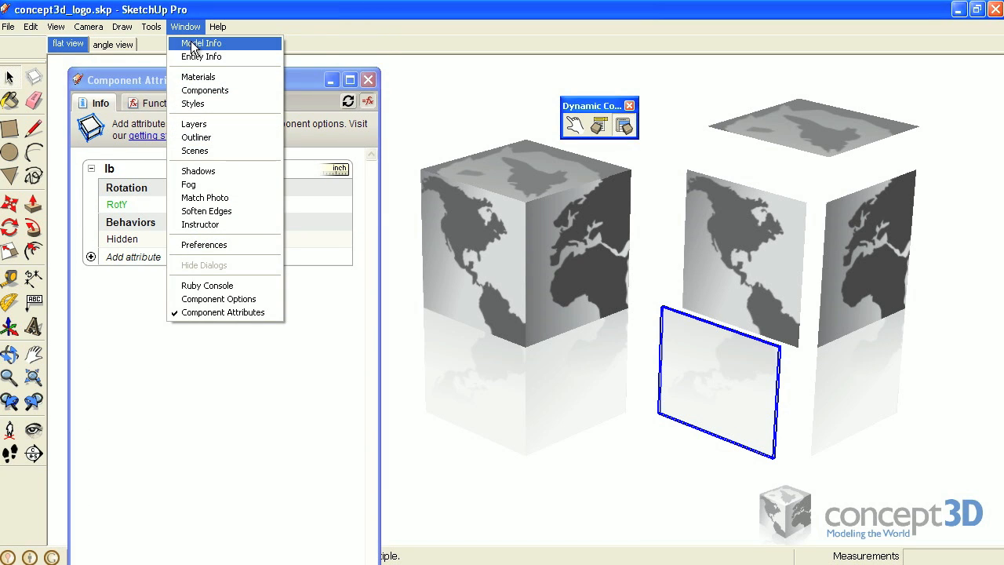
mouse_move(226, 51)
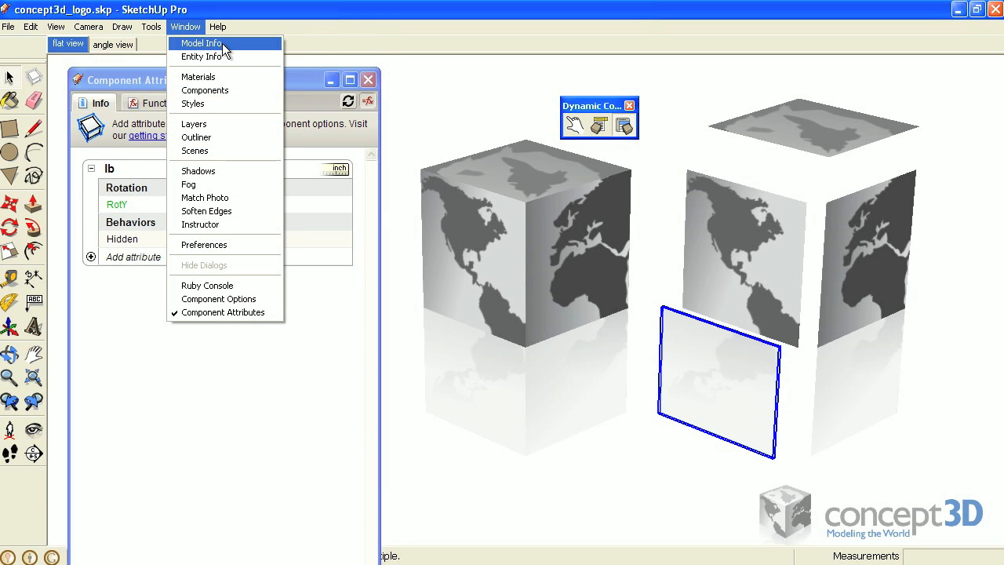
click(201, 44)
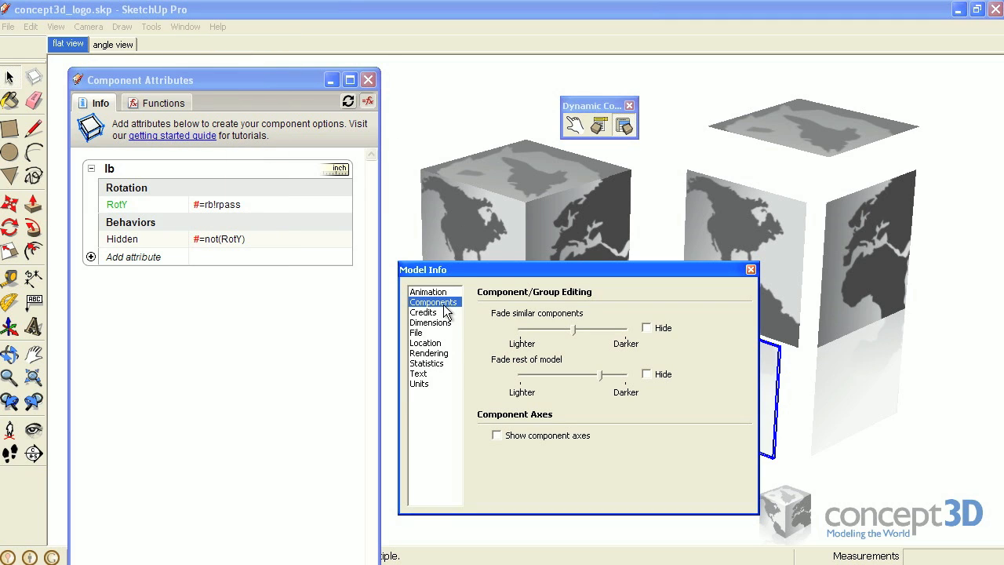
mouse_move(501, 443)
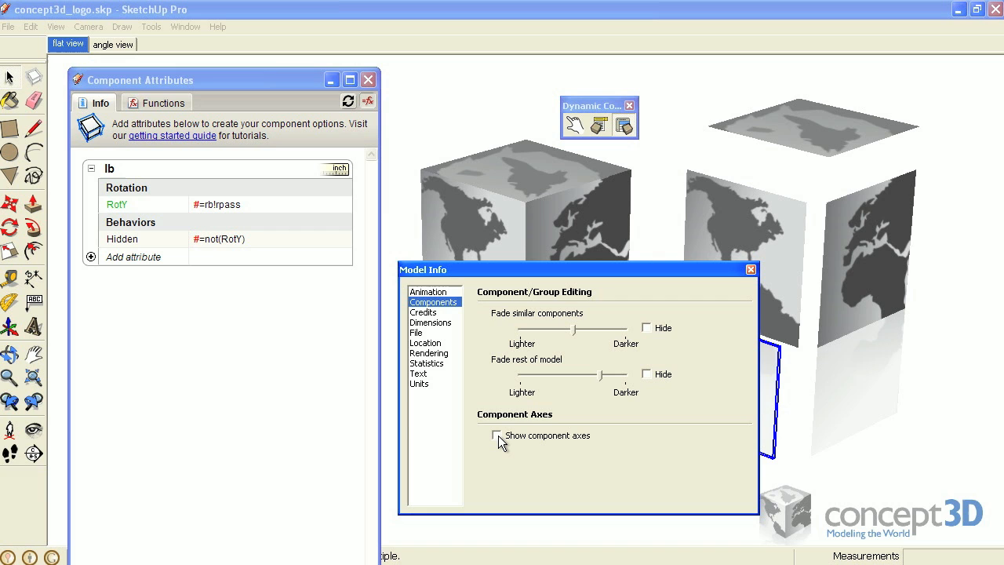
click(496, 437)
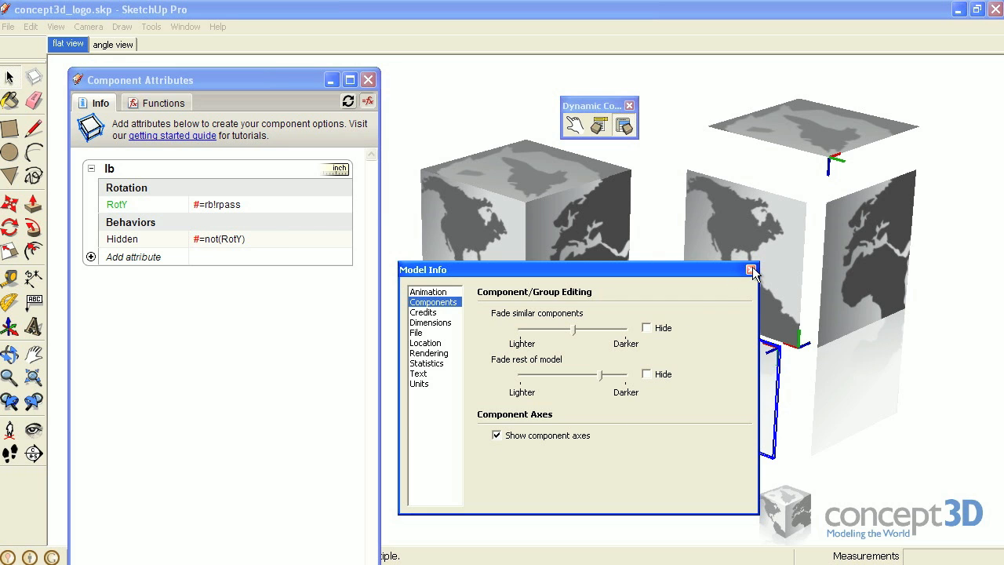
click(752, 270)
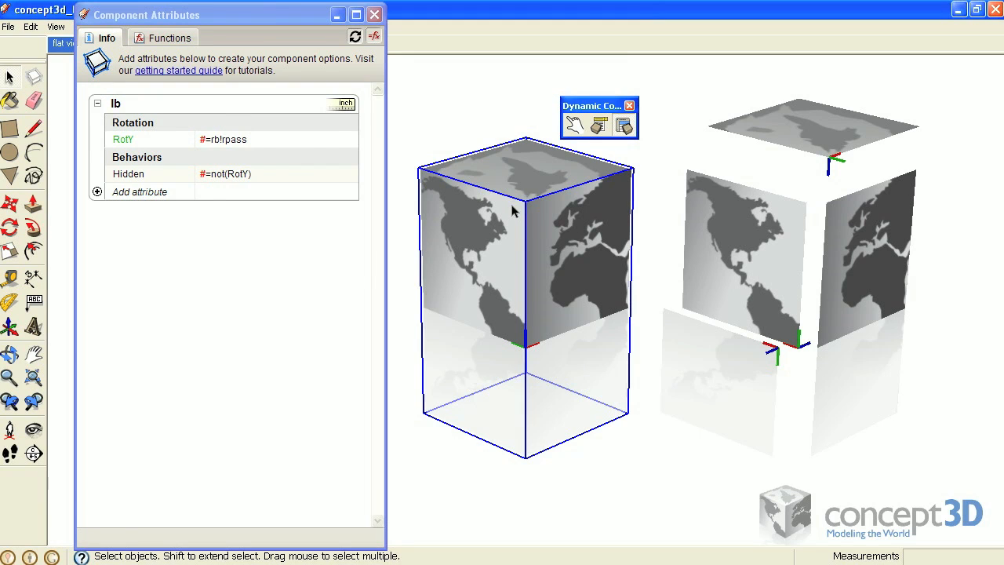
Animate the original globe cube with the Interact tool so it folds down flat
click(584, 203)
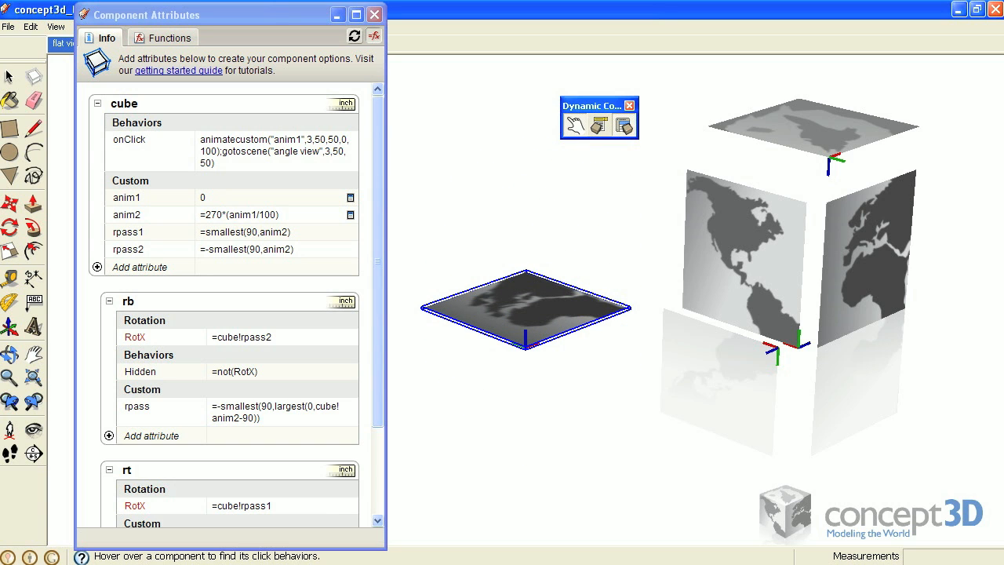
mouse_move(135, 320)
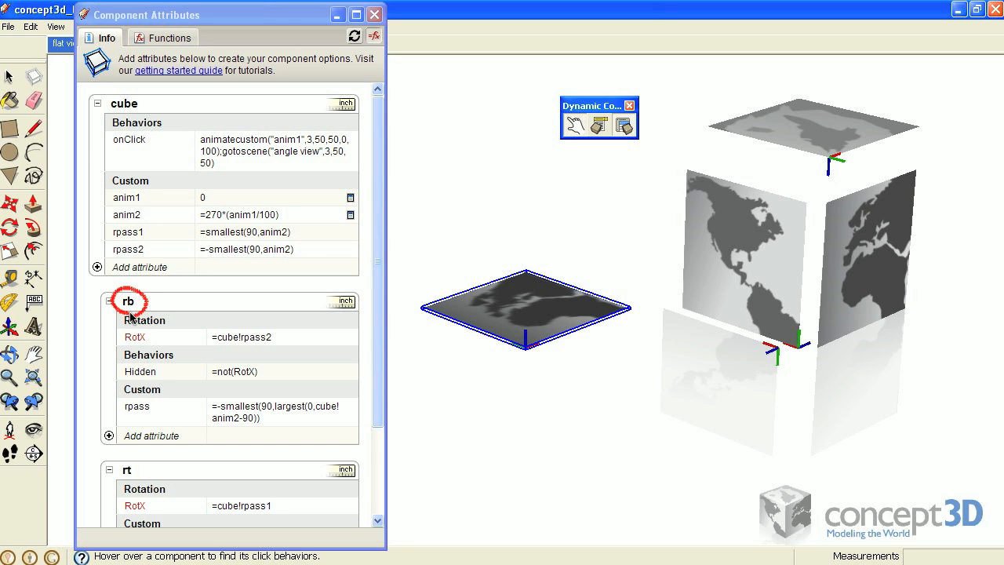
mouse_move(210, 386)
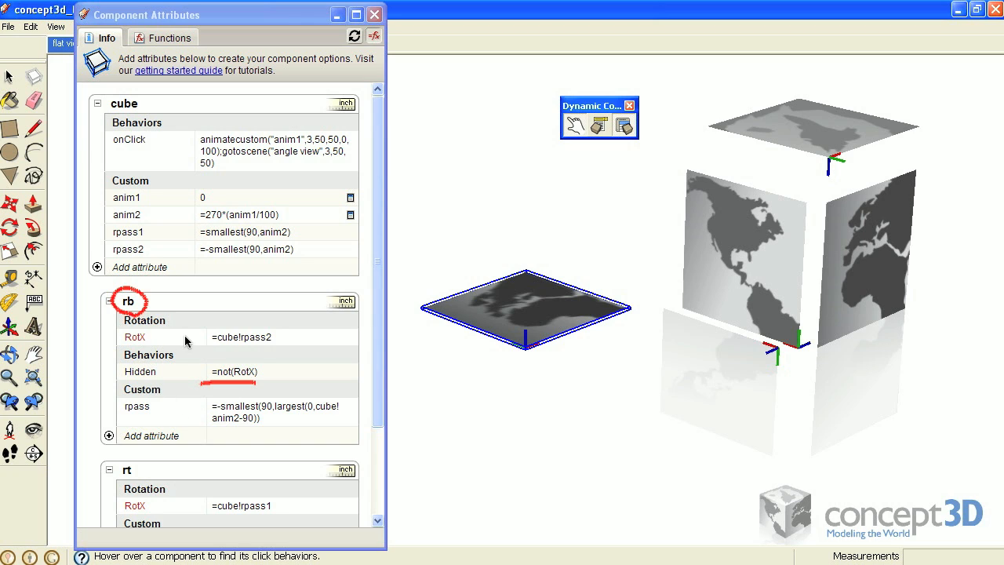
mouse_move(260, 345)
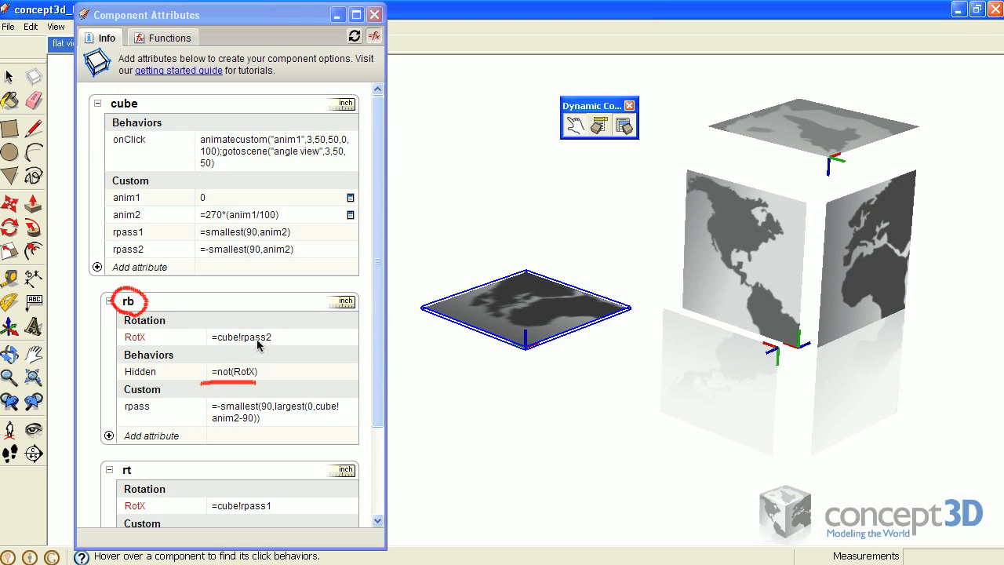
mouse_move(301, 374)
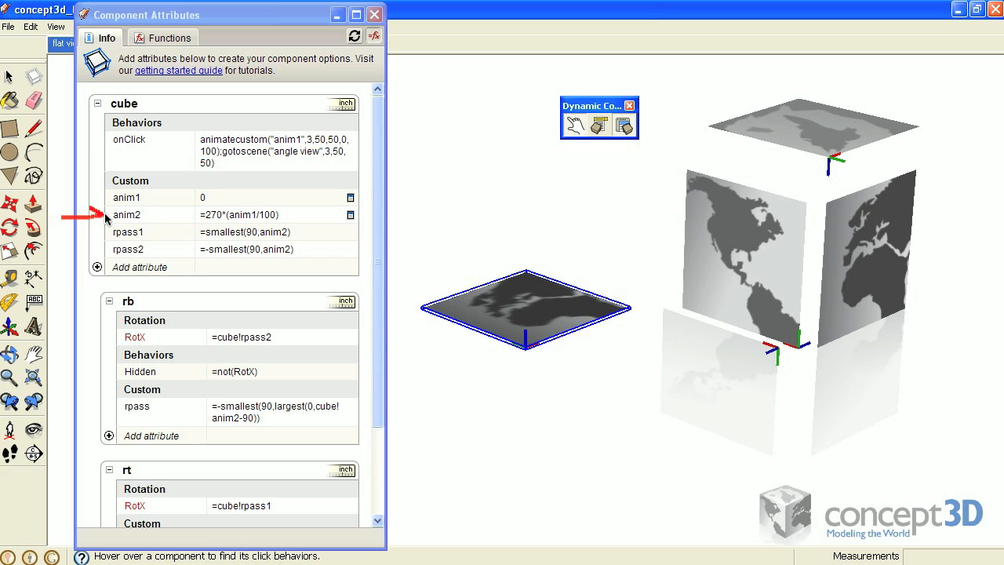
mouse_move(220, 228)
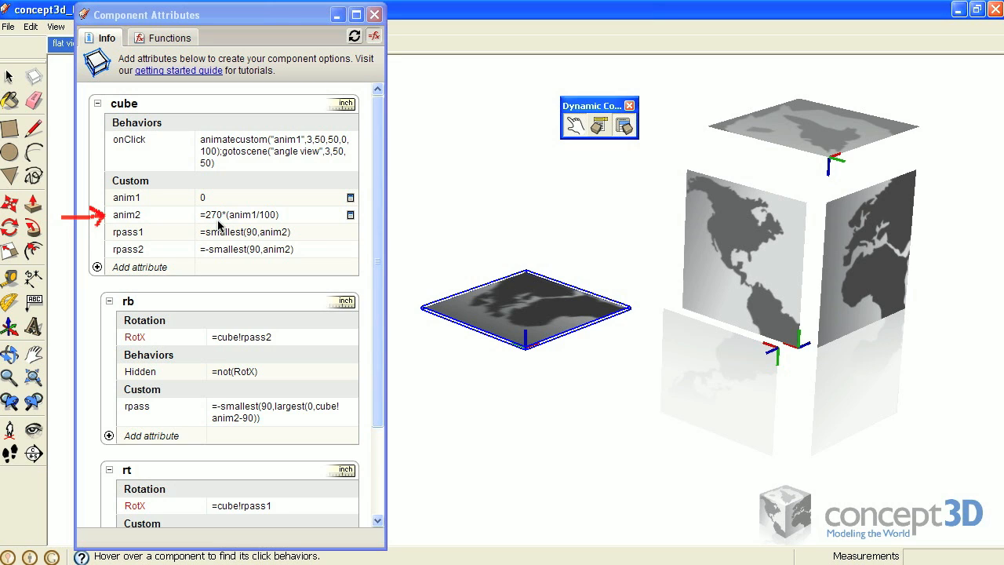
mouse_move(615, 197)
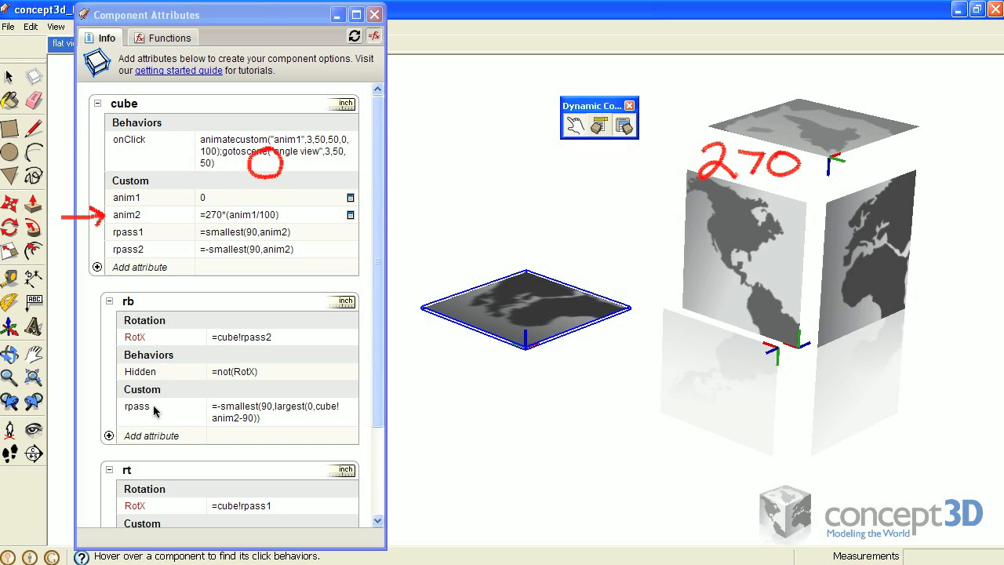
mouse_move(110, 242)
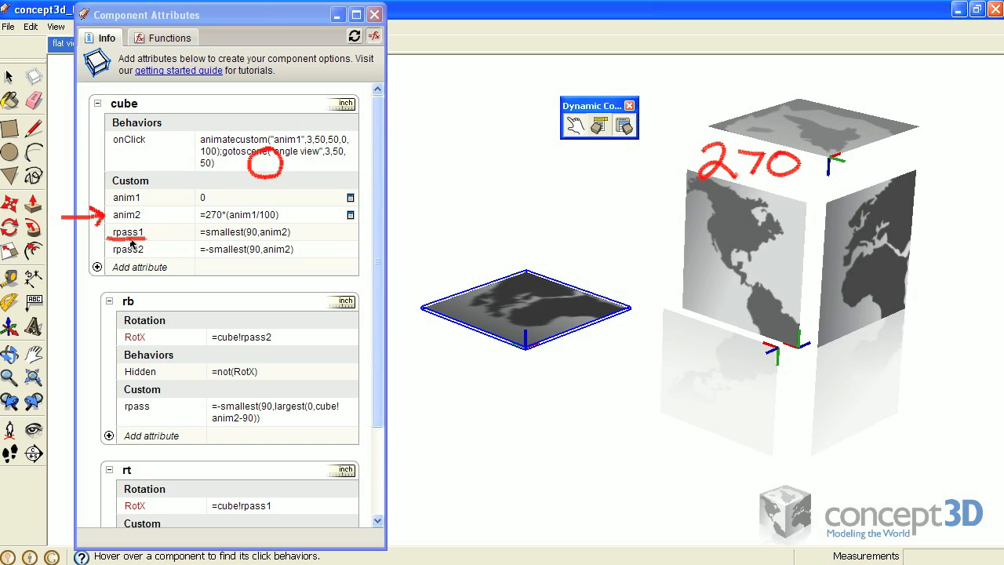
drag(129, 242, 171, 470)
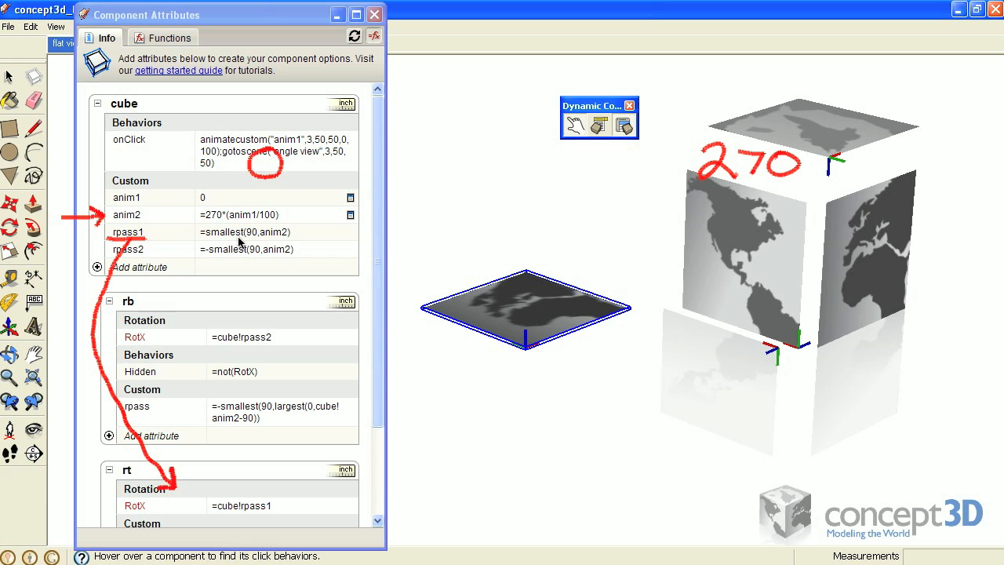
mouse_move(249, 244)
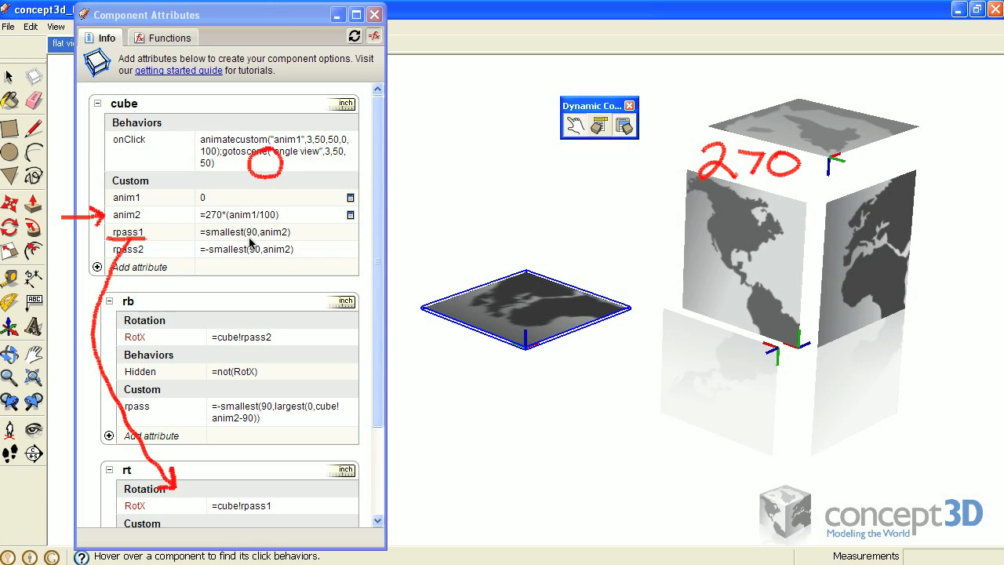
mouse_move(250, 243)
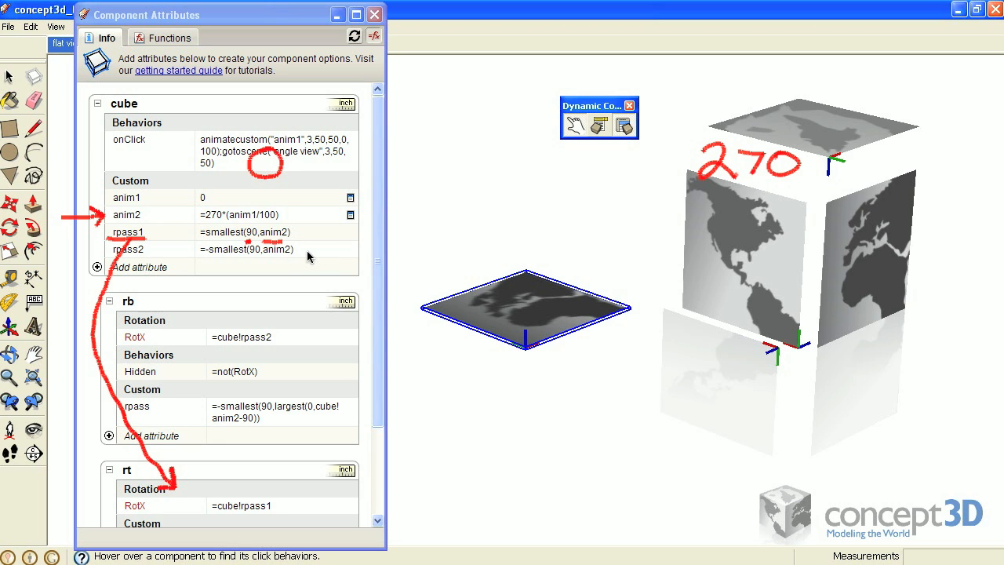
mouse_move(292, 165)
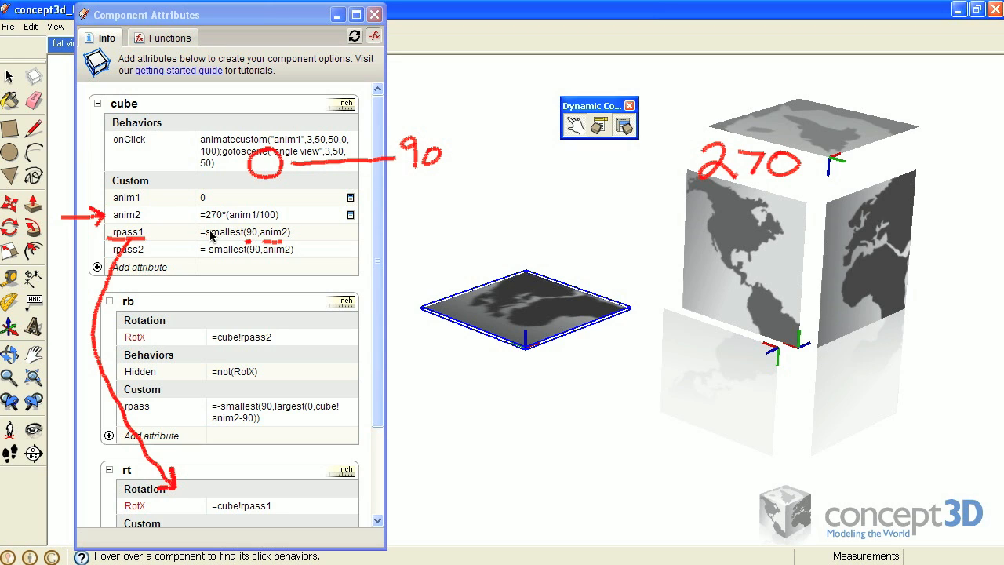
mouse_move(458, 157)
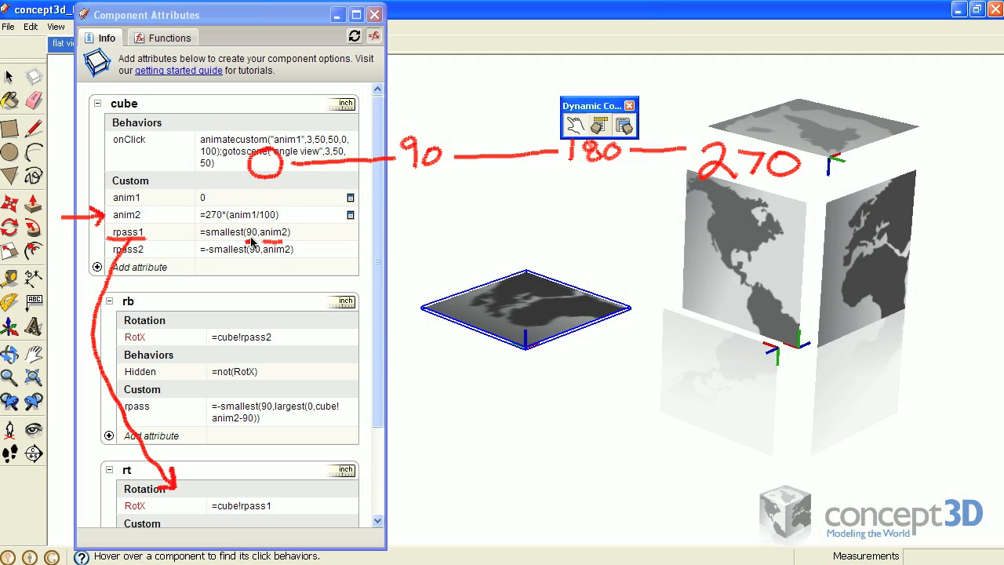
mouse_move(532, 349)
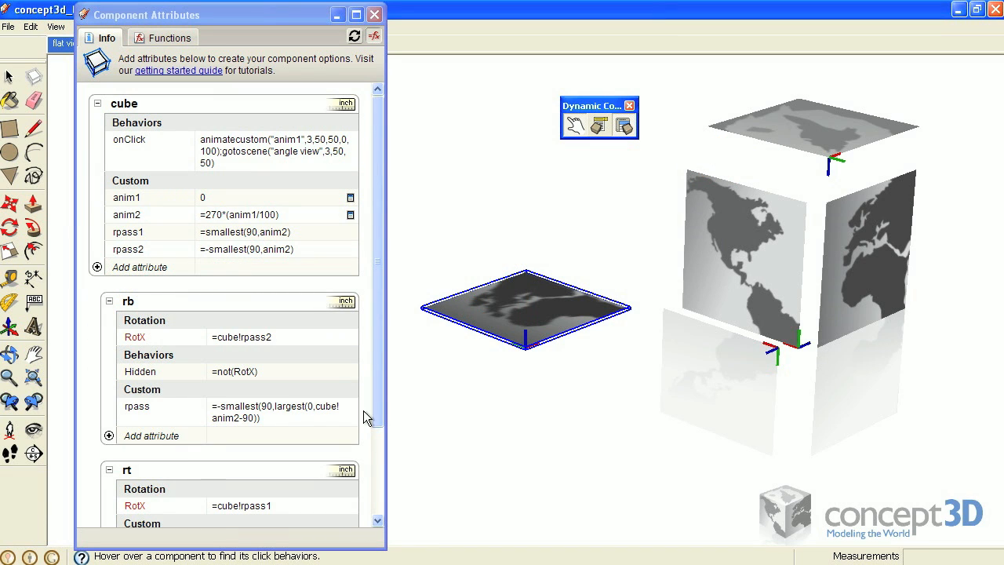
Scroll to rb and underline the largest(0,cube!anim2-90) part of its rpass formula in red
scroll(down, 3)
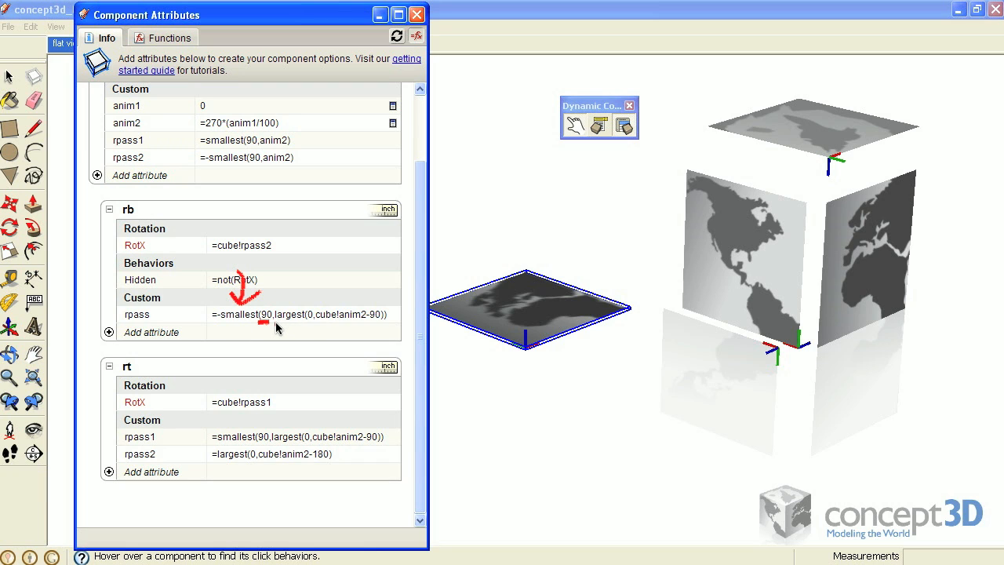
drag(277, 326, 381, 322)
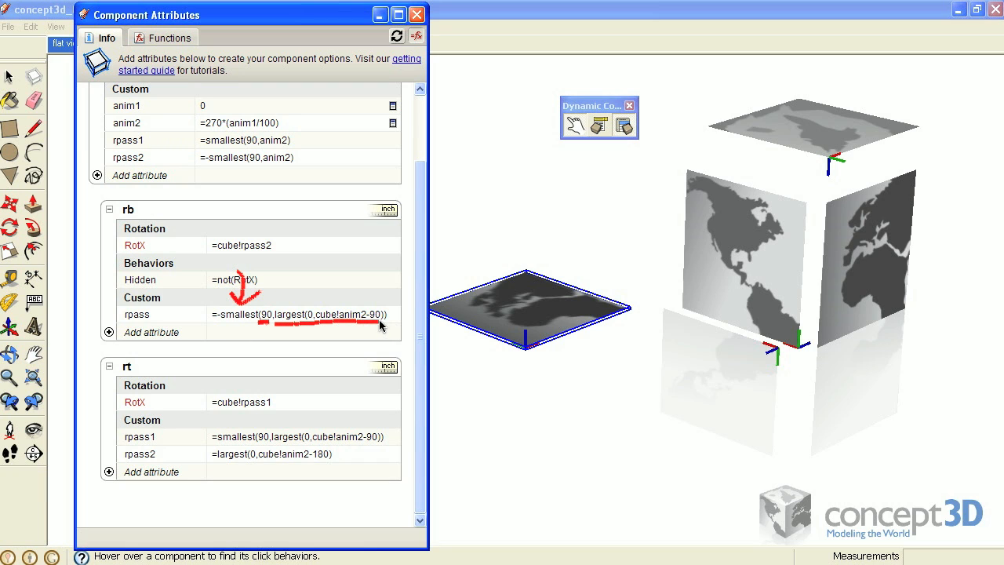
mouse_move(286, 323)
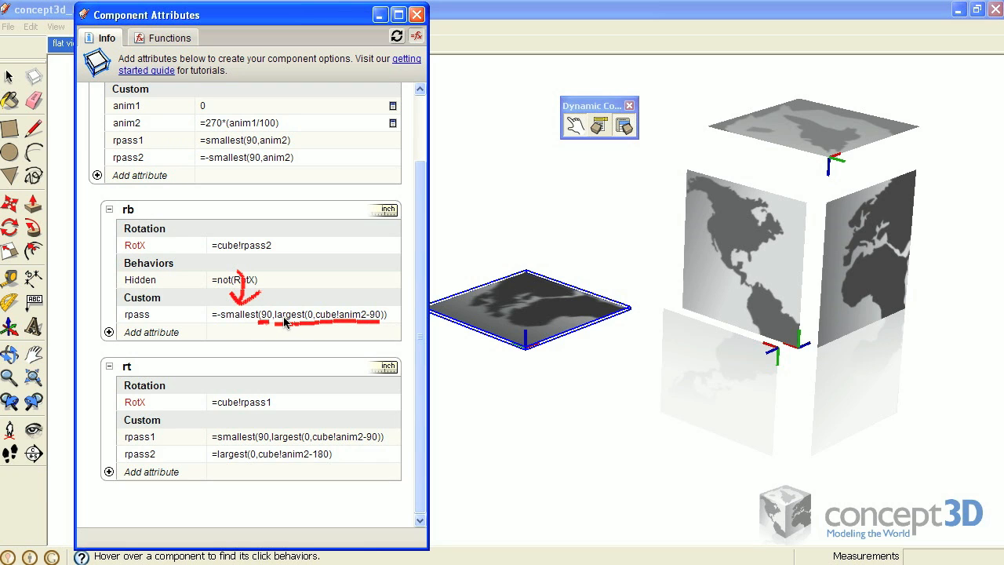
mouse_move(239, 211)
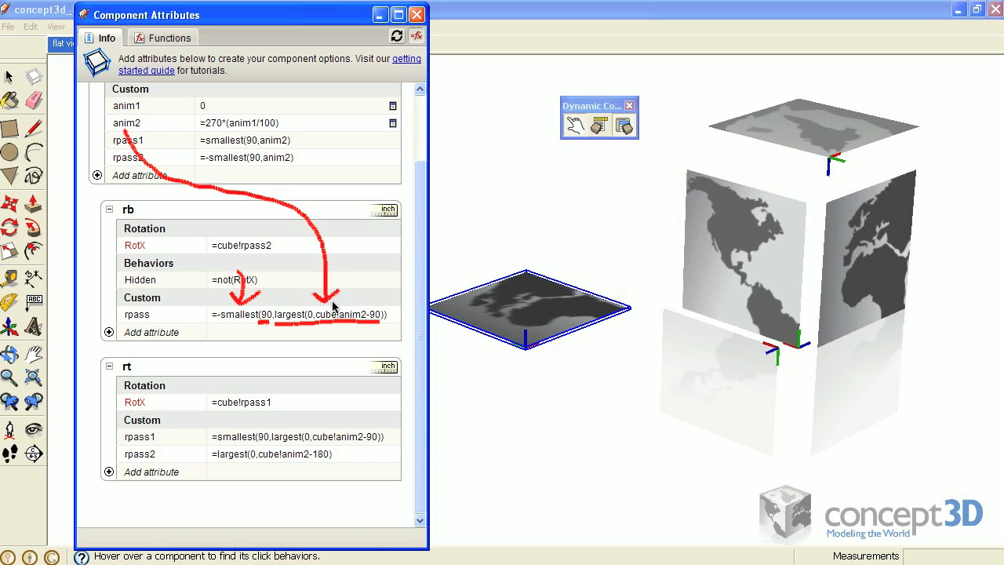
mouse_move(361, 323)
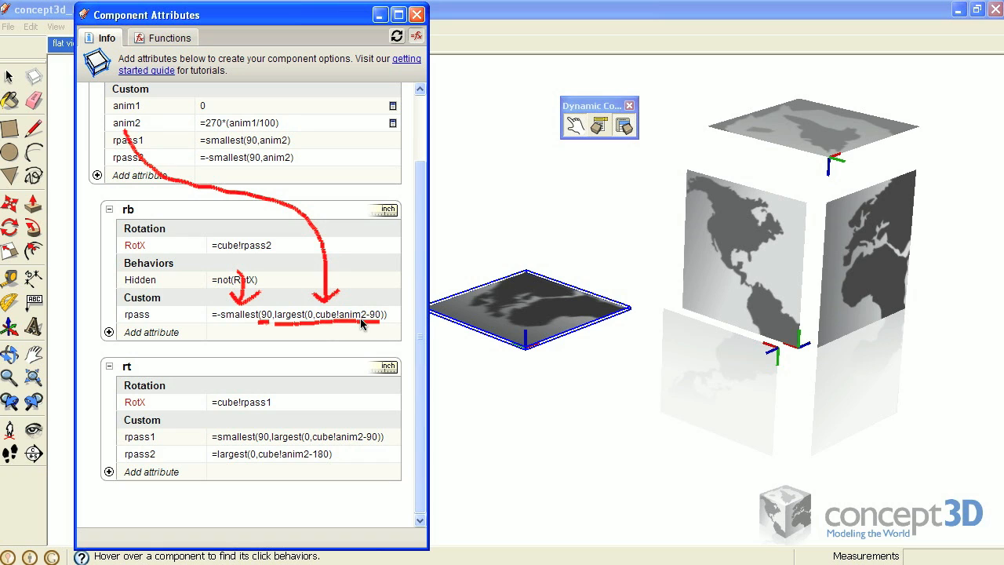
mouse_move(376, 336)
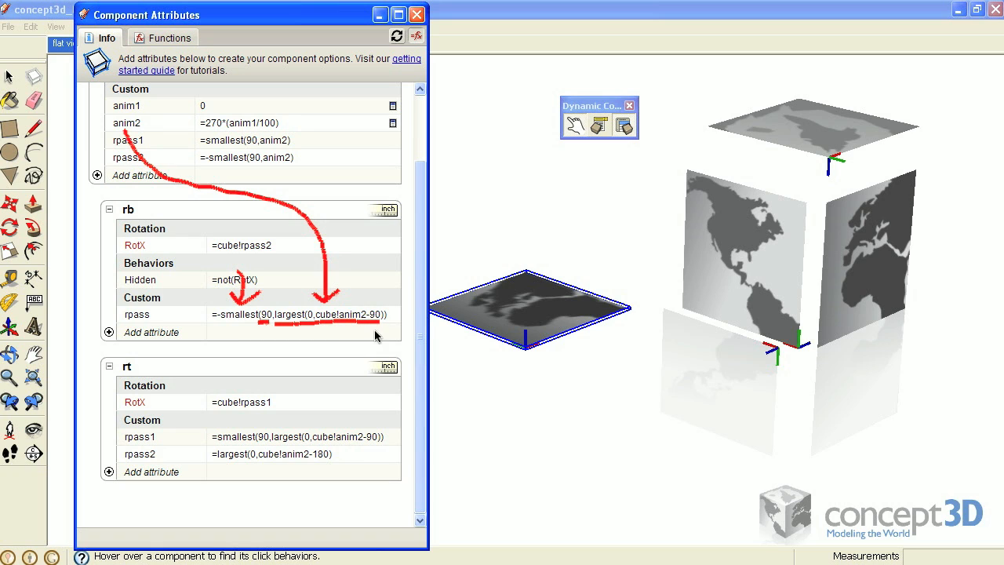
mouse_move(326, 127)
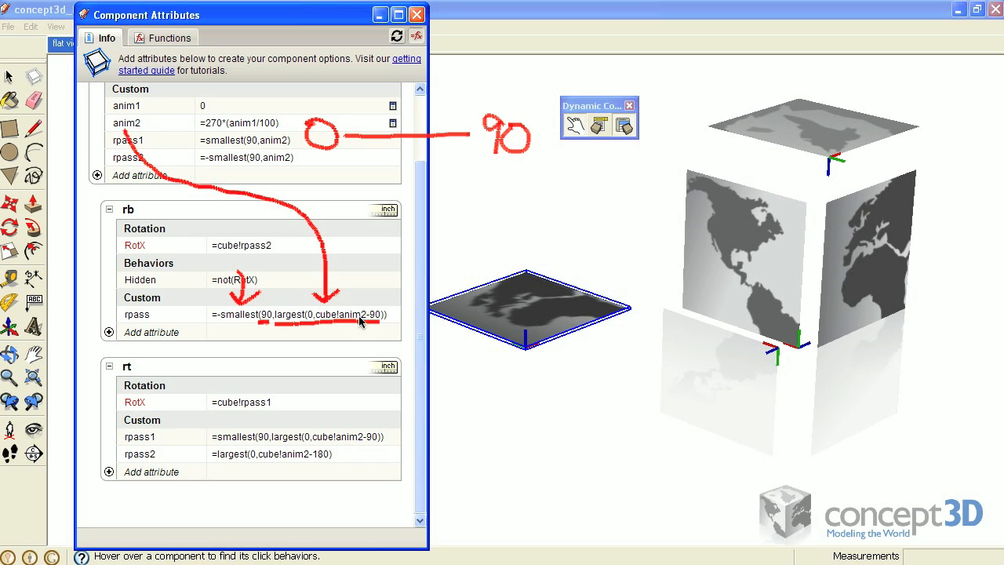
mouse_move(400, 175)
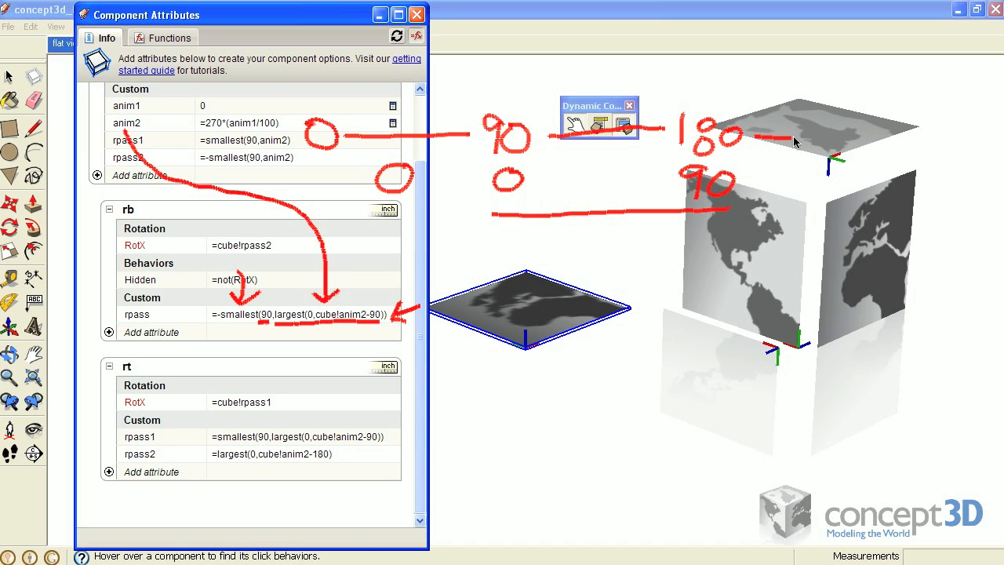
mouse_move(877, 127)
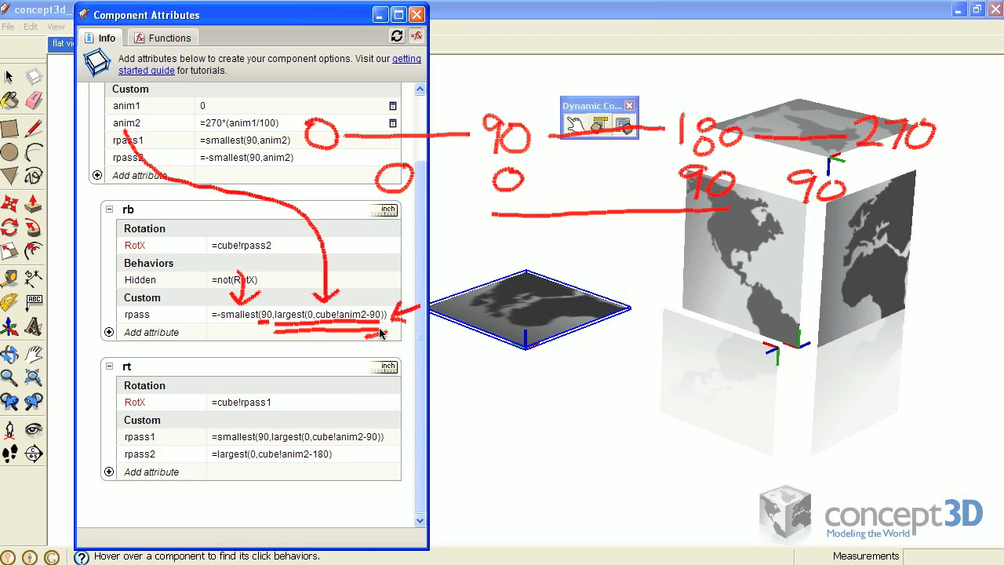
mouse_move(263, 338)
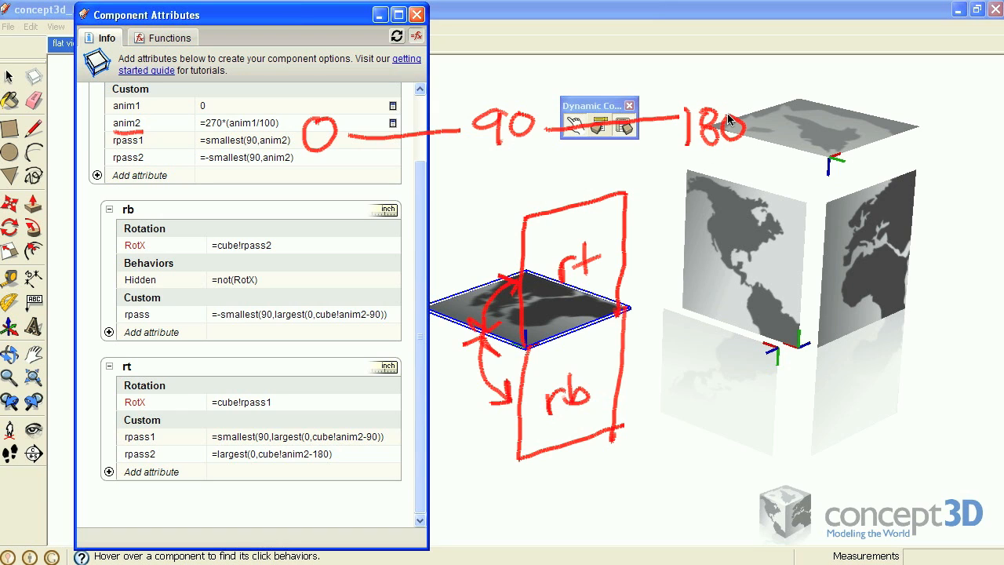
mouse_move(521, 201)
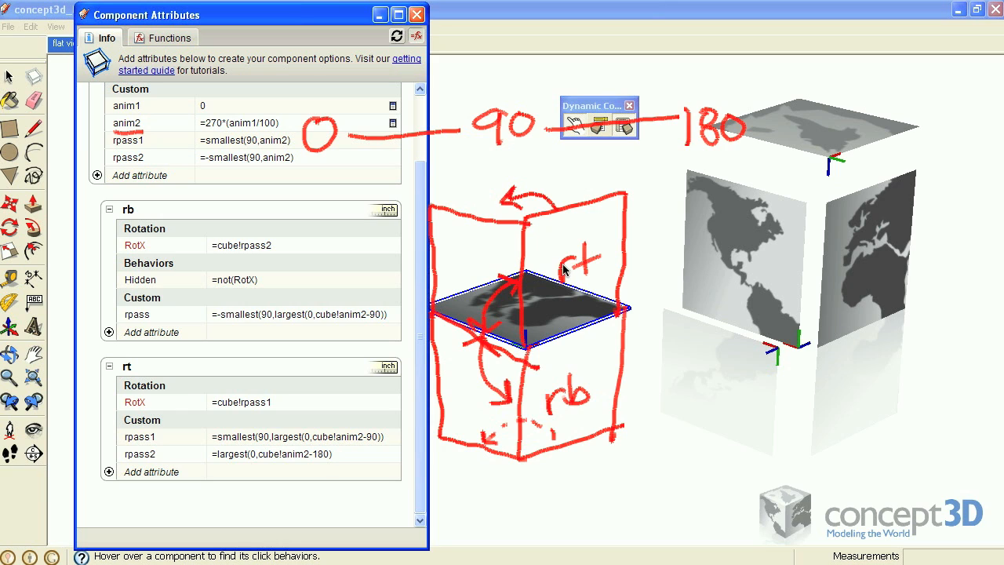
mouse_move(835, 160)
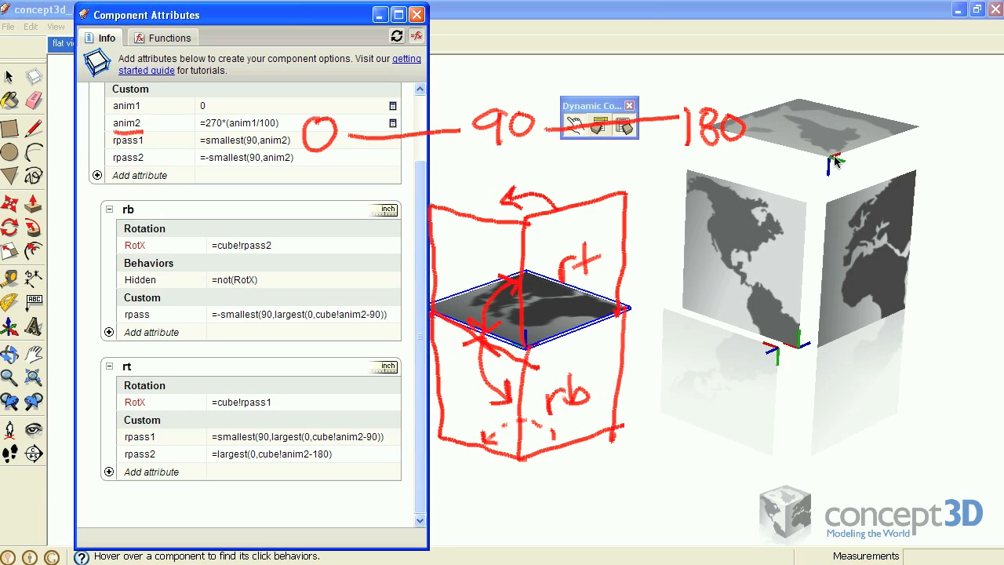
mouse_move(730, 191)
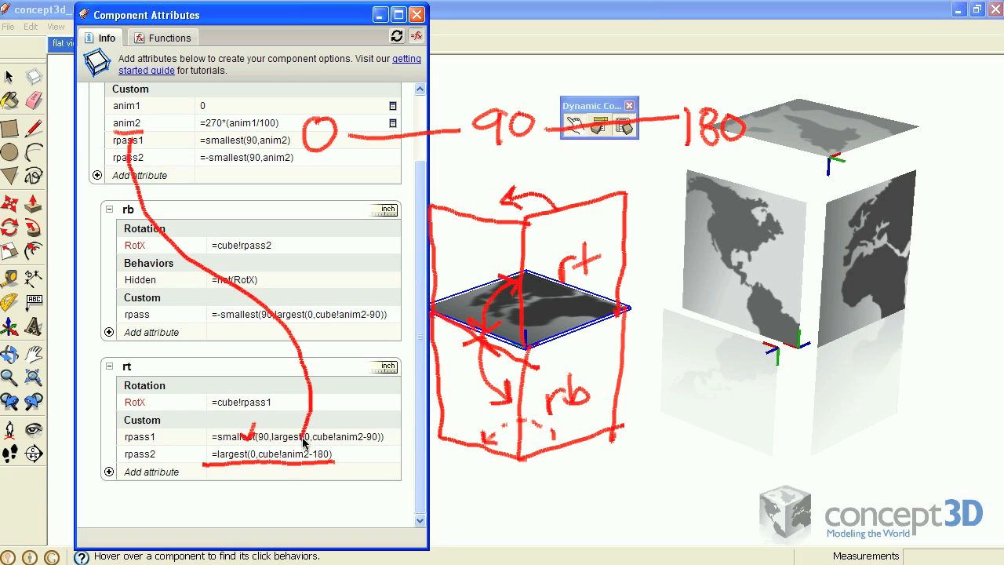
mouse_move(323, 462)
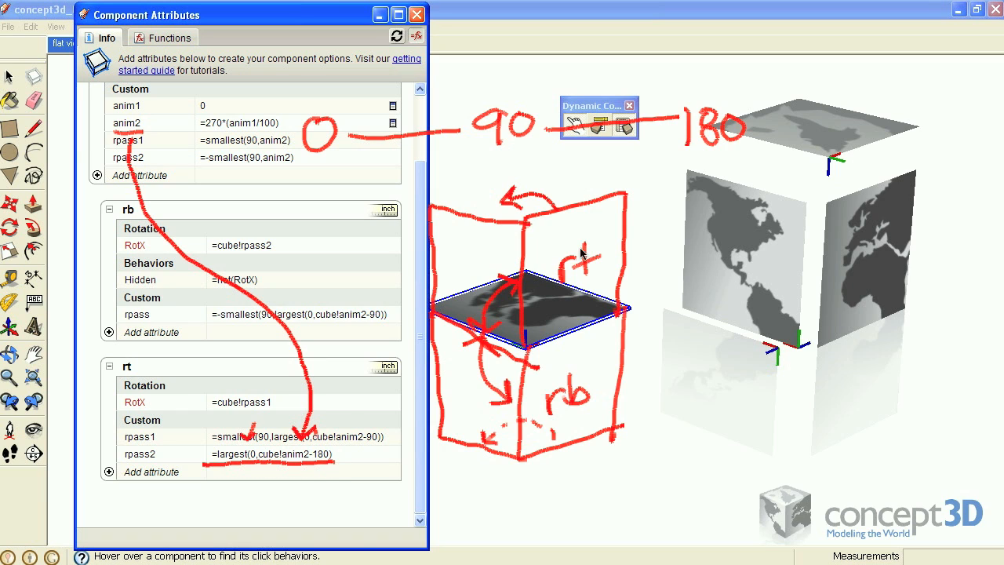
mouse_move(674, 157)
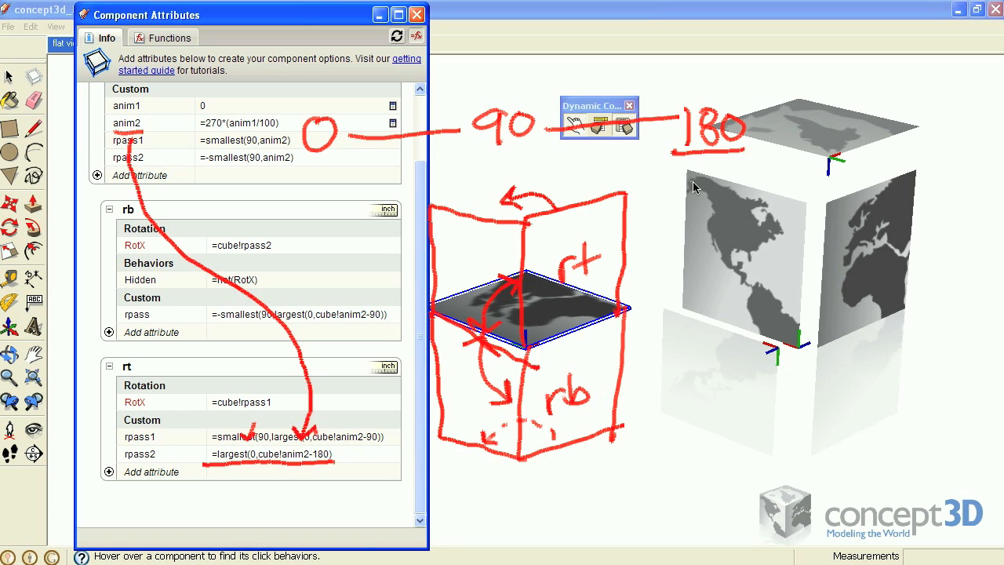
mouse_move(364, 457)
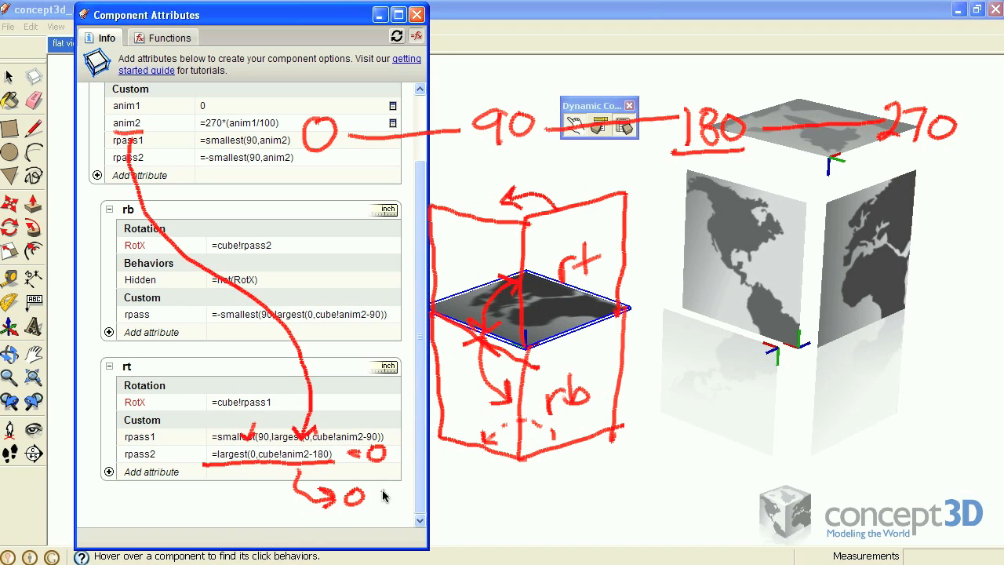
Mark beside the 180–270 scale that rt's rpass2 rises to 90
drag(385, 496, 471, 492)
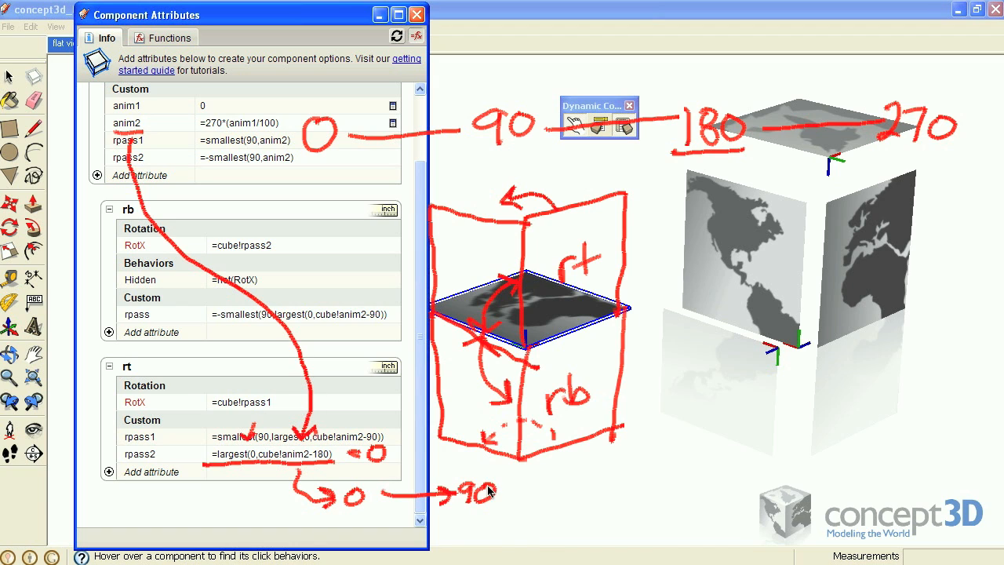
mouse_move(557, 420)
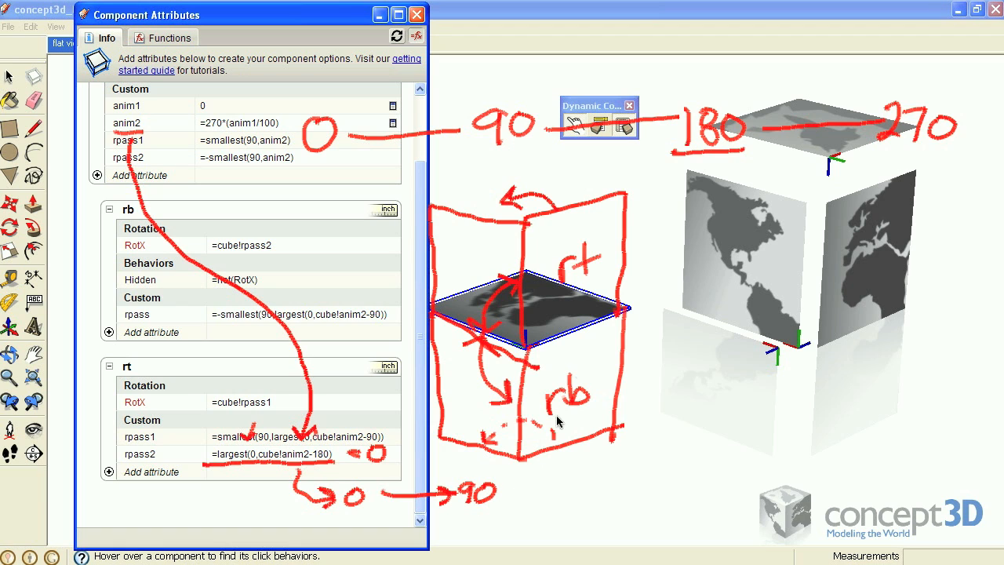